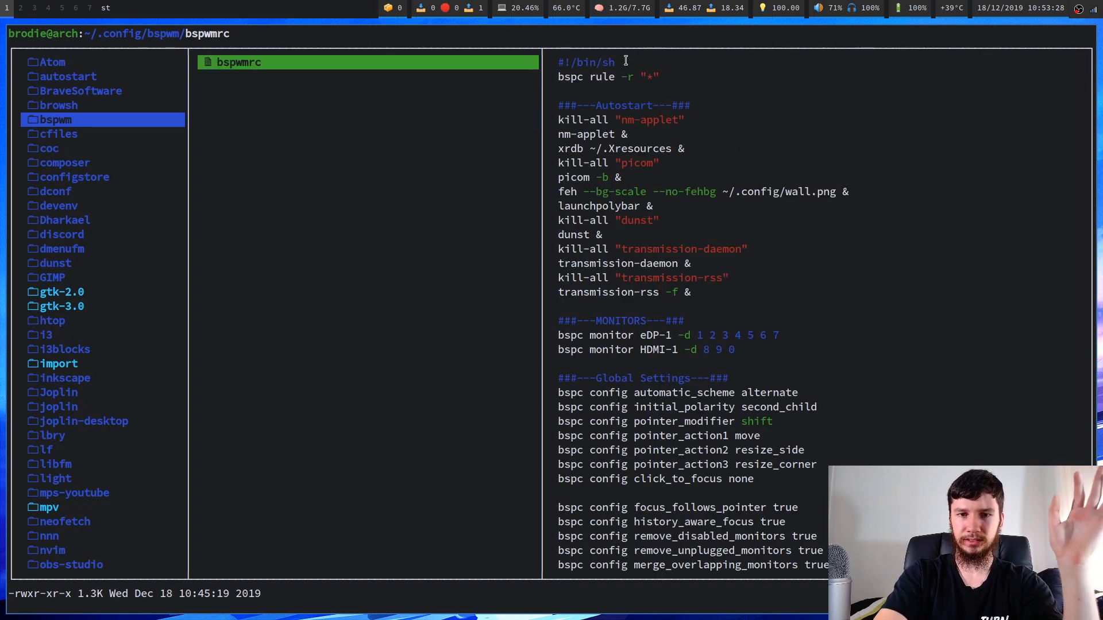
{"action": "mouse_move", "coordinate": [180, 352]}
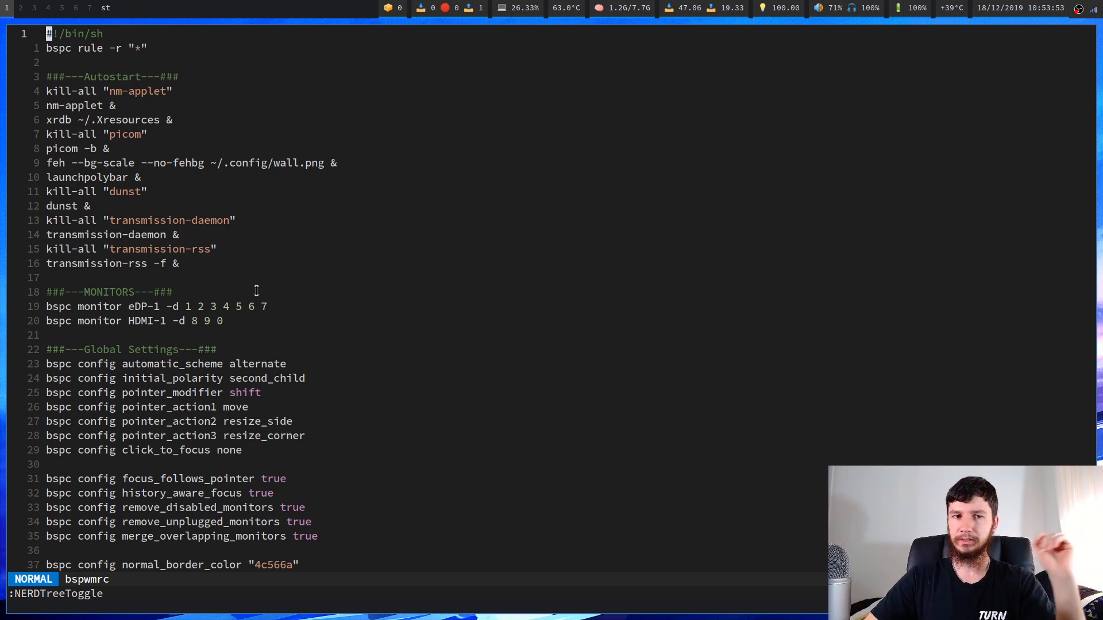
{"action": "mouse_move", "coordinate": [181, 281]}
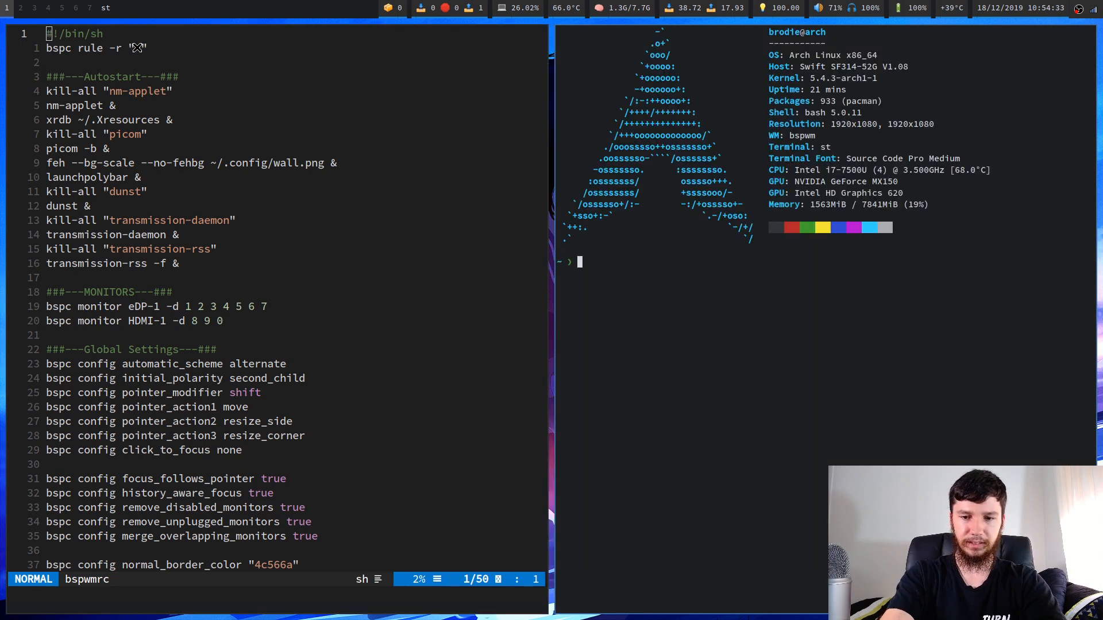
- Run man bspc in the terminal beside bspwmrc to show the manual
{"action": "type", "text": "man bs"}
{"action": "type", "text": "/rul"}
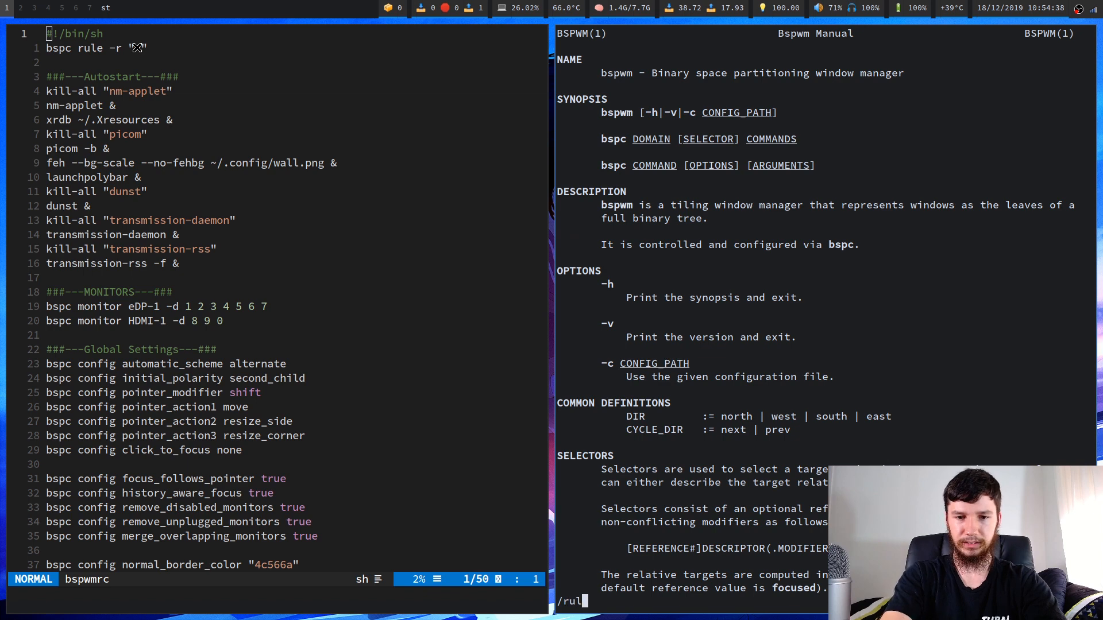
{"action": "key", "text": "Return"}
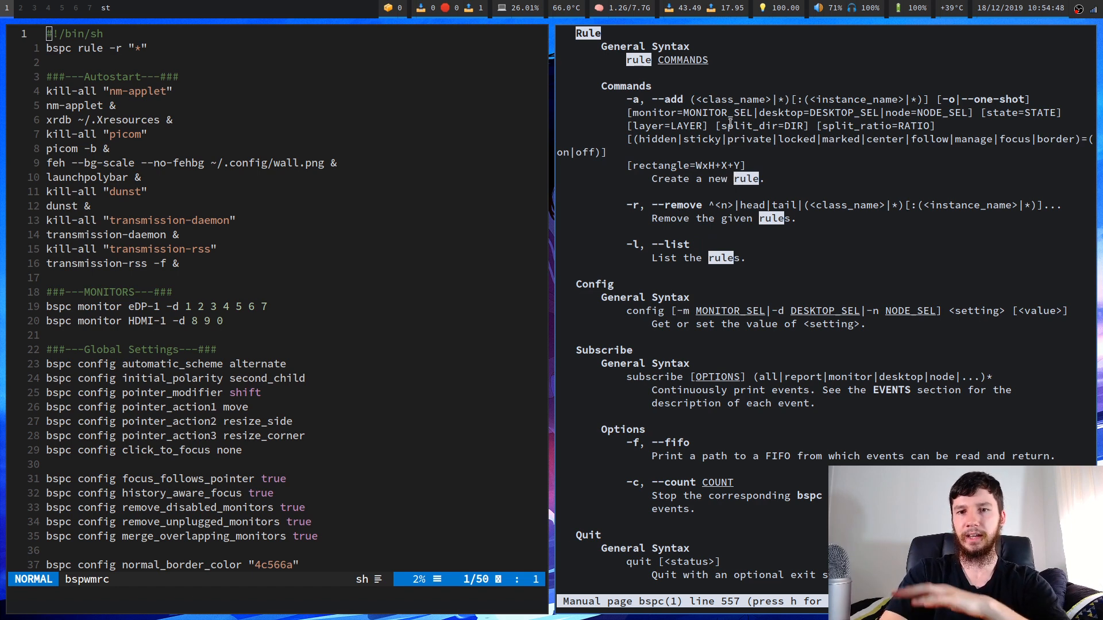
{"action": "mouse_move", "coordinate": [394, 56]}
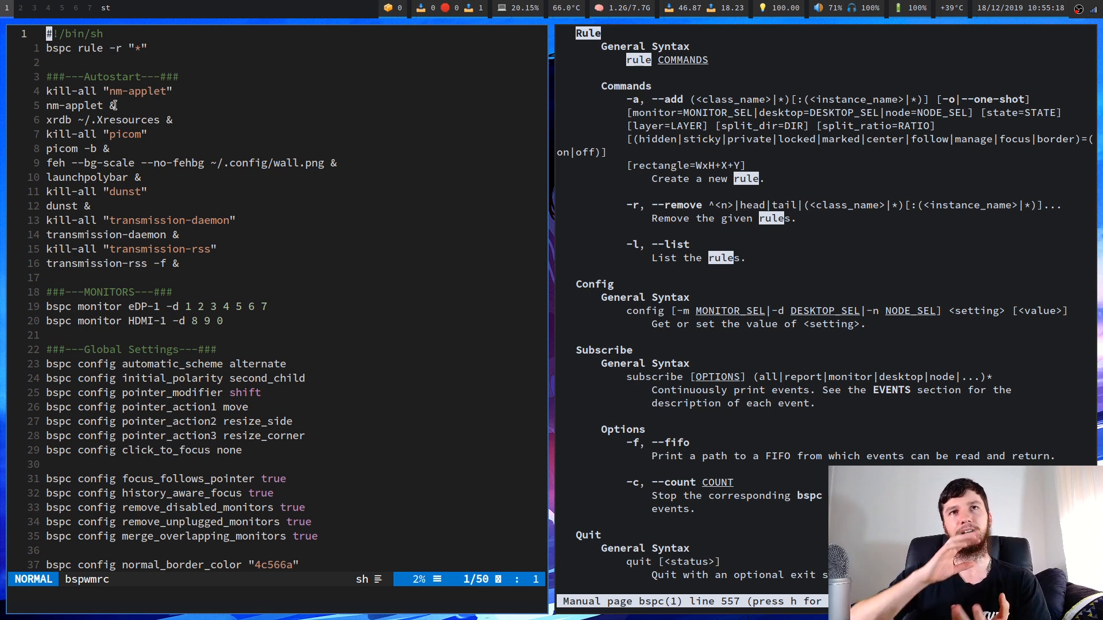
{"action": "mouse_move", "coordinate": [146, 249]}
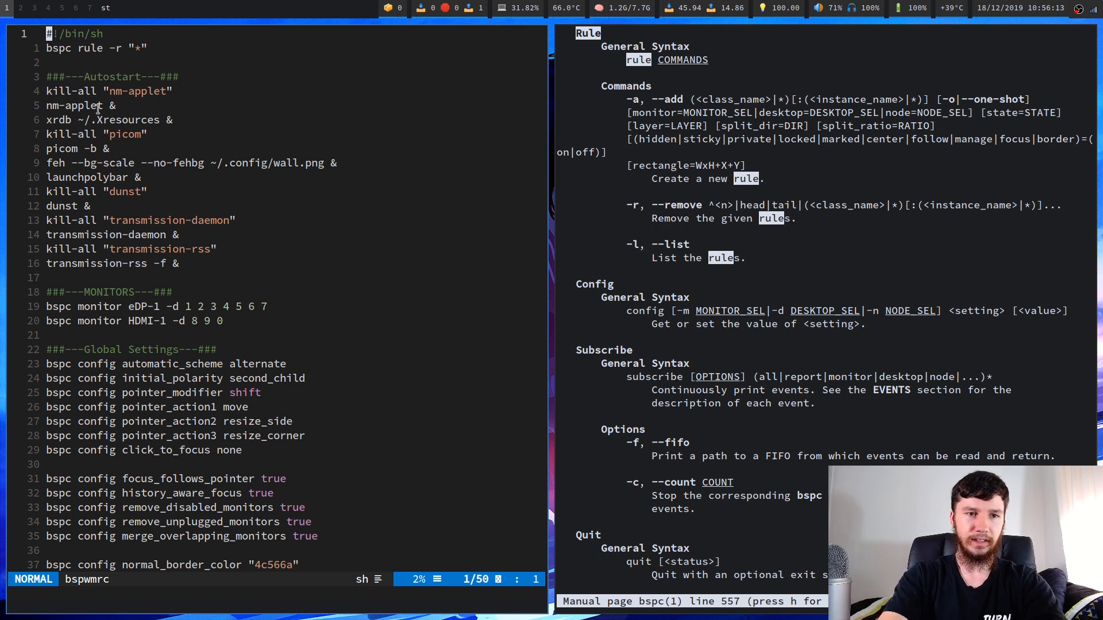
- Replace kill-all with killall on the autostart lines of bspwmrc
{"action": "key", "text": "i"}
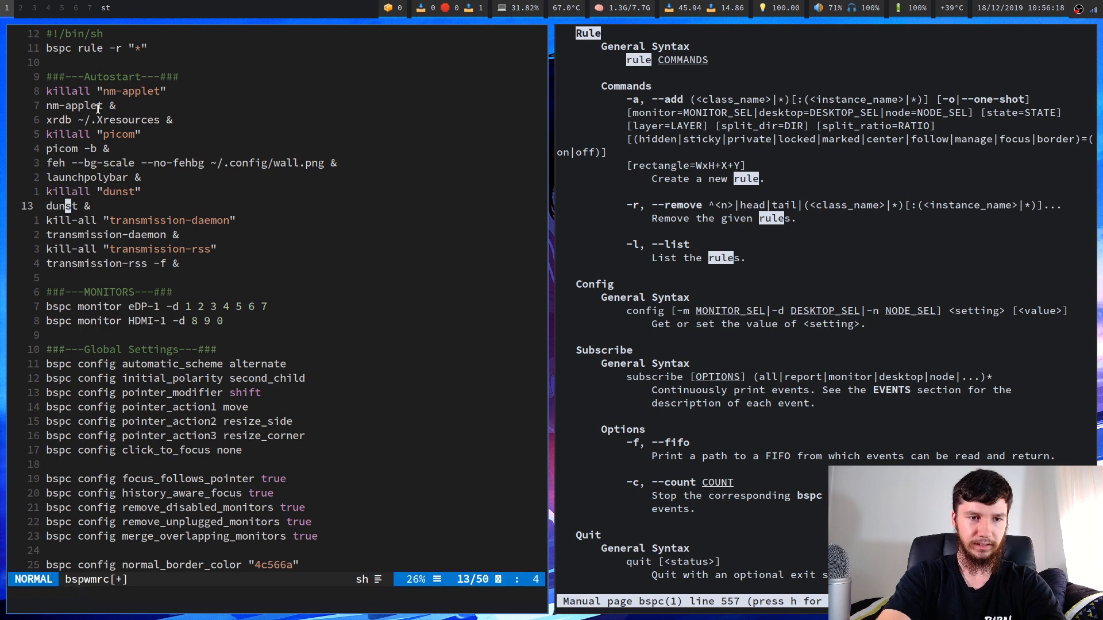
{"action": "key", "text": "j"}
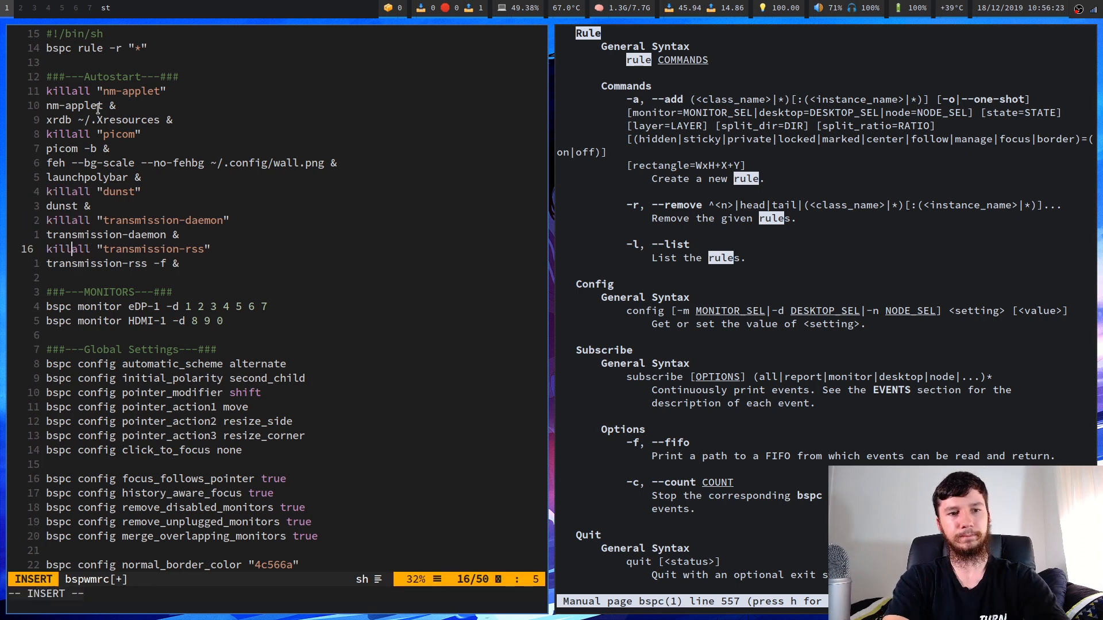
{"action": "key", "text": "Escape"}
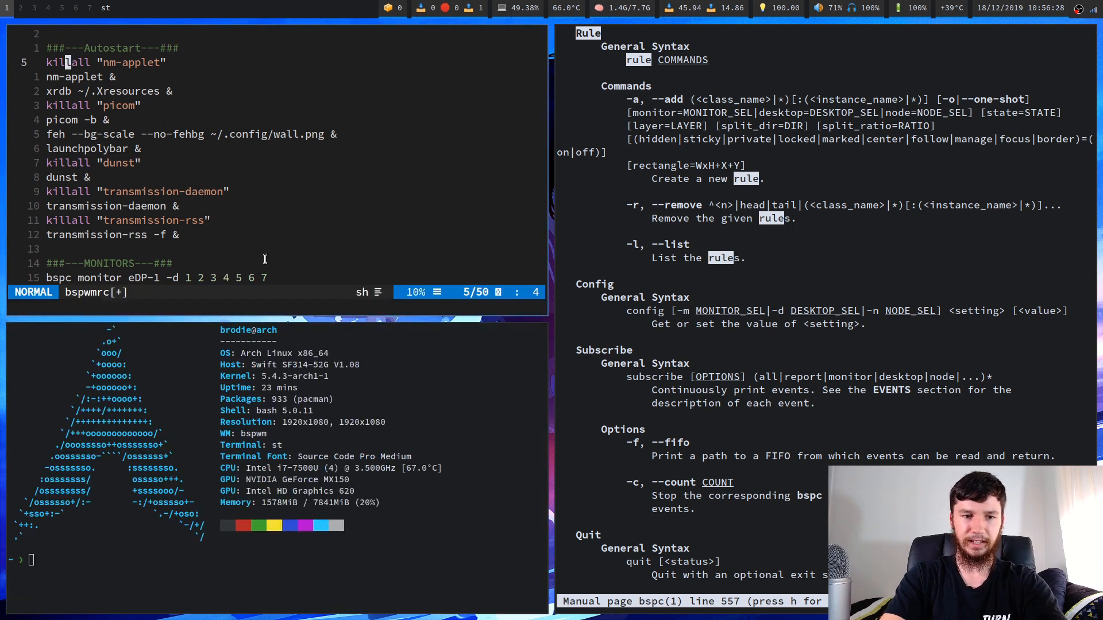
- Consult the killall manual with man killall and read through it
{"action": "type", "text": "man killa"}
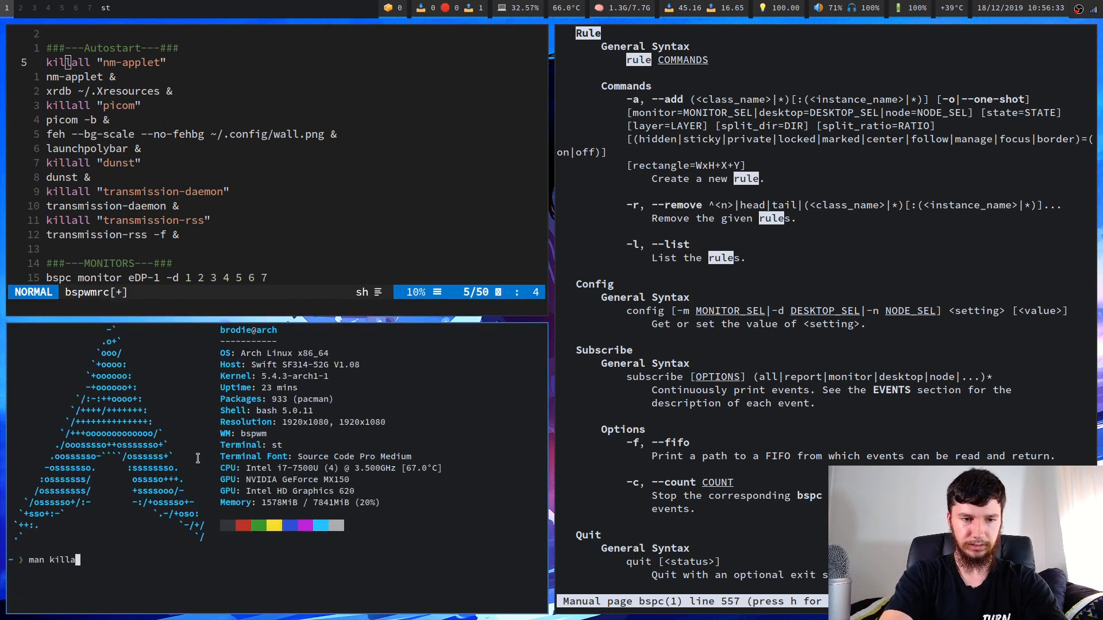
{"action": "key", "text": "Return"}
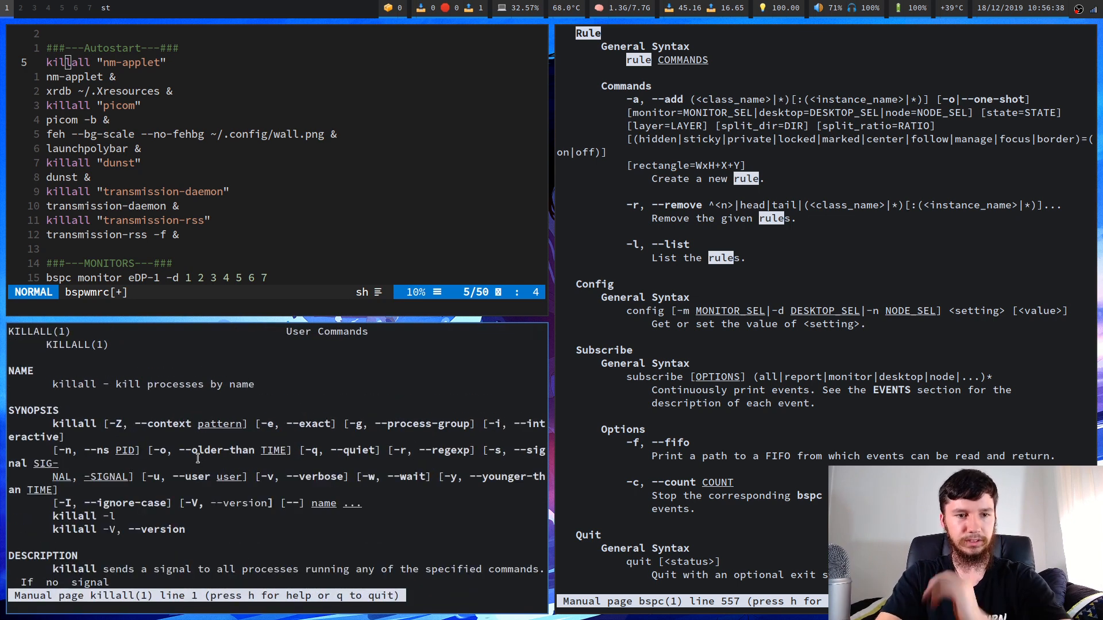
{"action": "scroll", "scroll_direction": "down", "scroll_amount": 3}
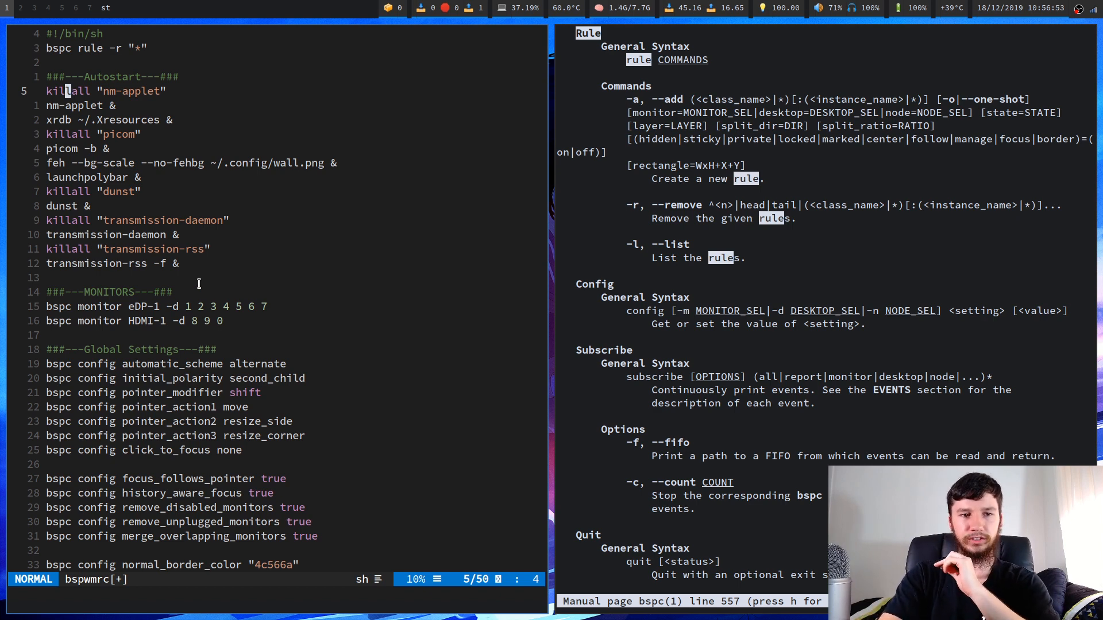
{"action": "mouse_move", "coordinate": [76, 137]}
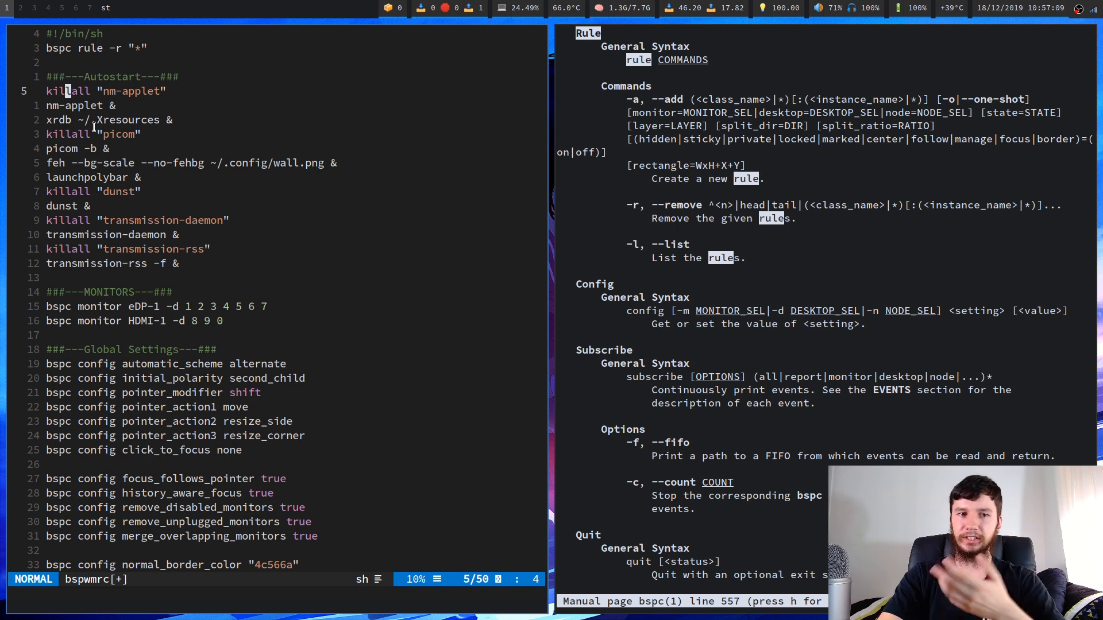
{"action": "mouse_move", "coordinate": [123, 149]}
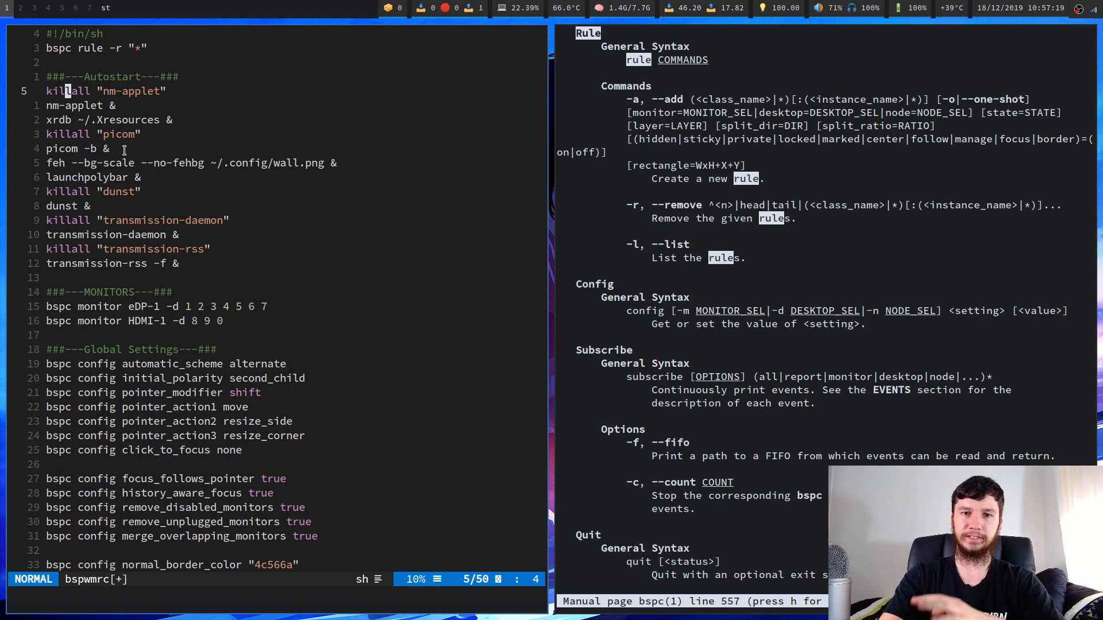
- Scroll the bspc manual down to the POINTER BINDINGS section
{"action": "scroll", "scroll_direction": "down", "scroll_amount": 3}
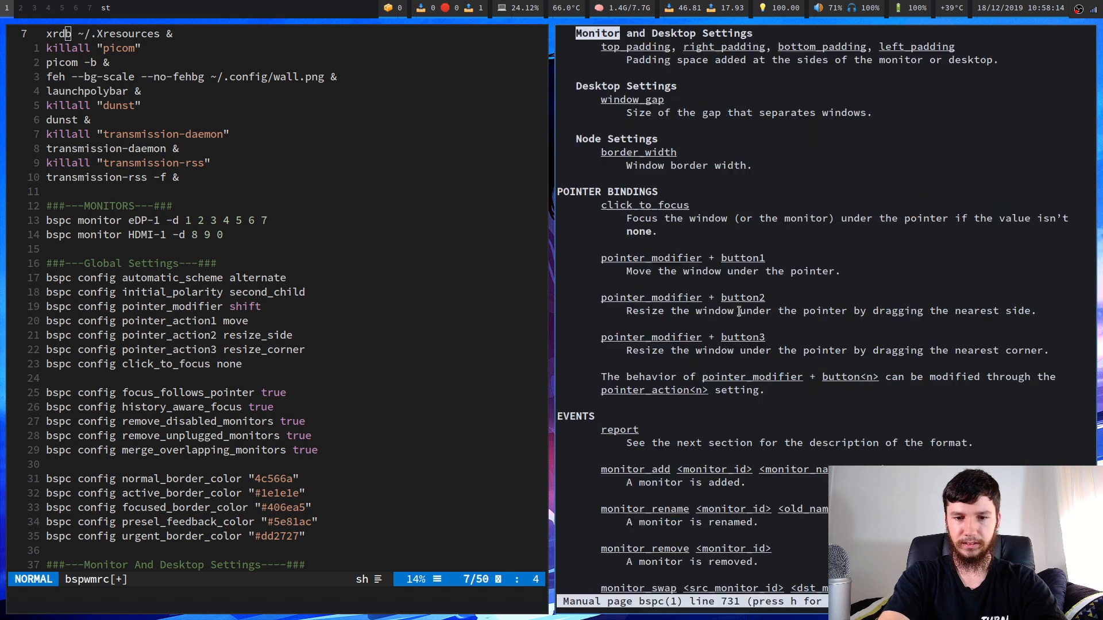
- Scroll the bspc manual toward the Monitor command section
{"action": "scroll", "scroll_direction": "up", "scroll_amount": 3}
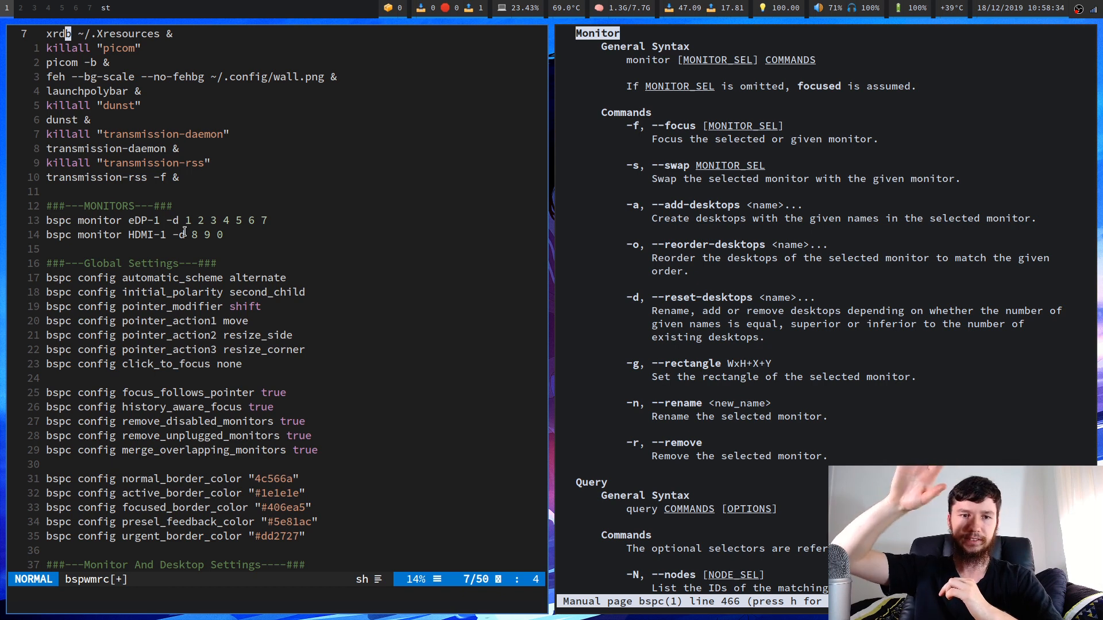
{"action": "mouse_move", "coordinate": [238, 246]}
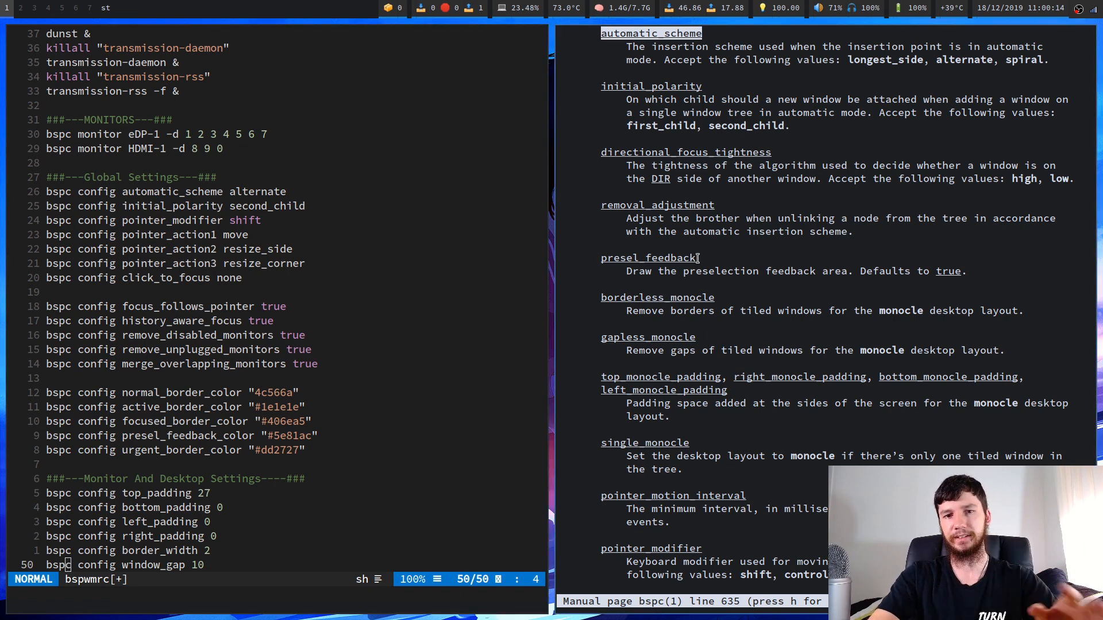
{"action": "mouse_move", "coordinate": [746, 254]}
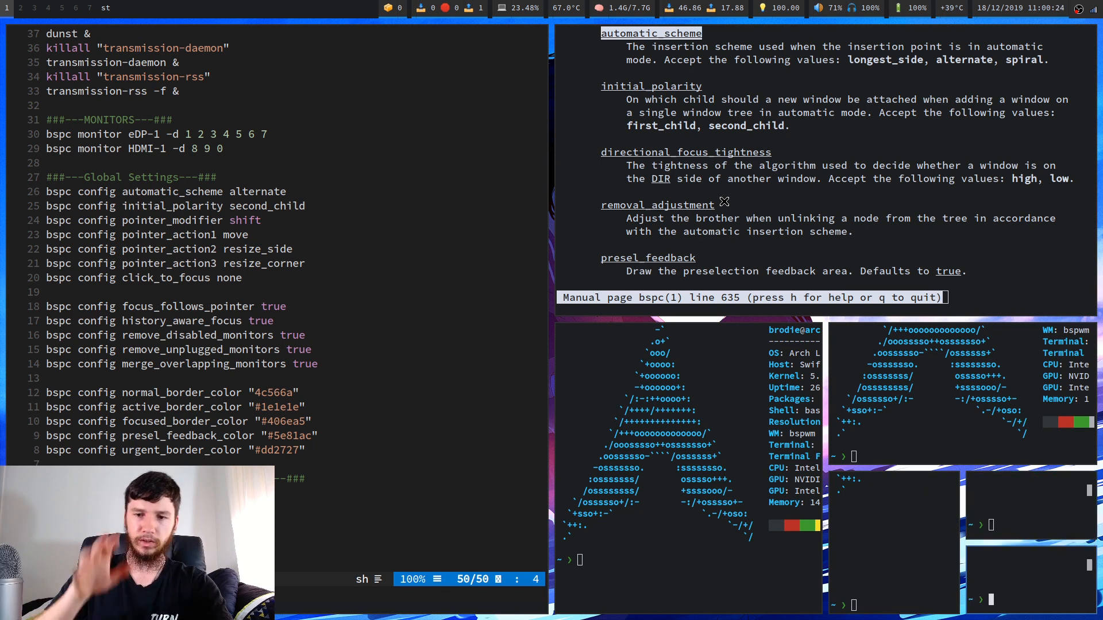
{"action": "mouse_move", "coordinate": [929, 257]}
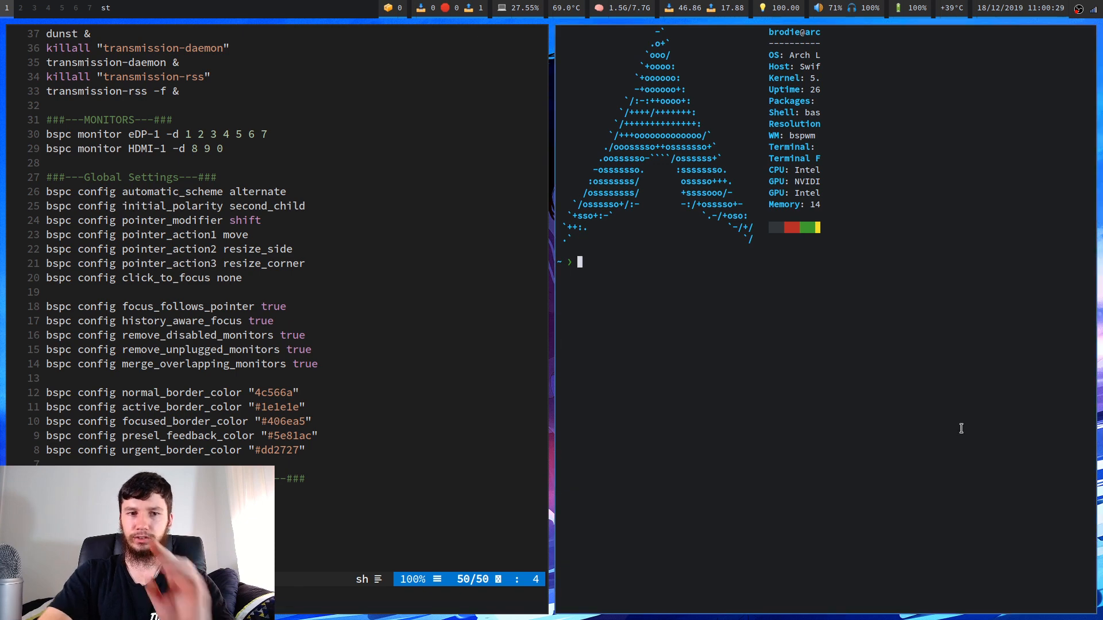
- Show the bspwm manual and jump to its automatic_scheme setting description
{"action": "type", "text": "man ba"}
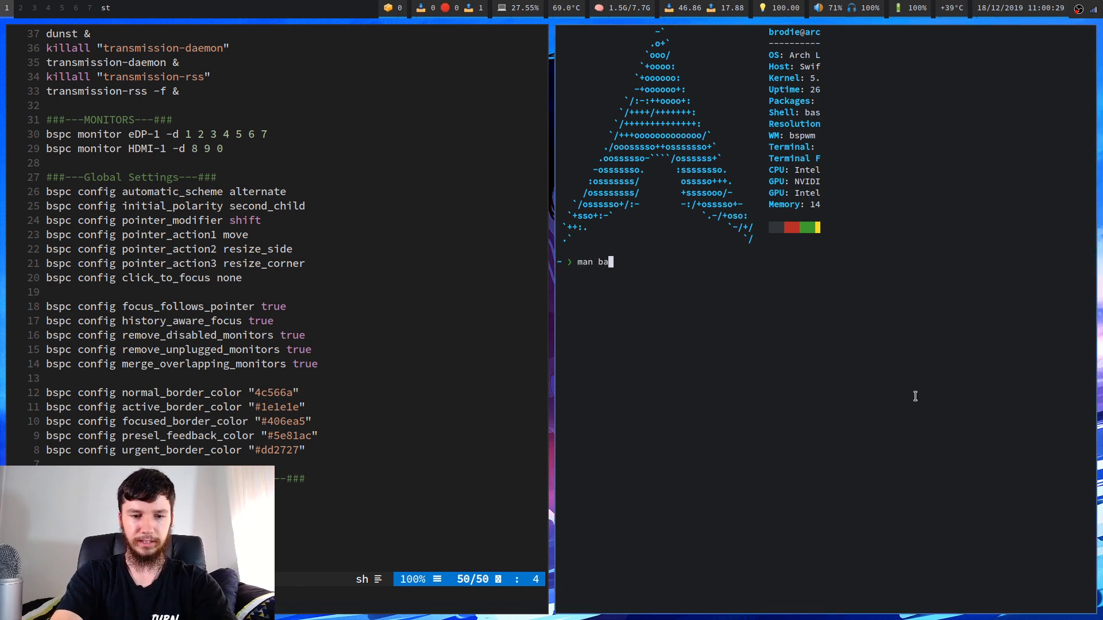
{"action": "key", "text": "Return"}
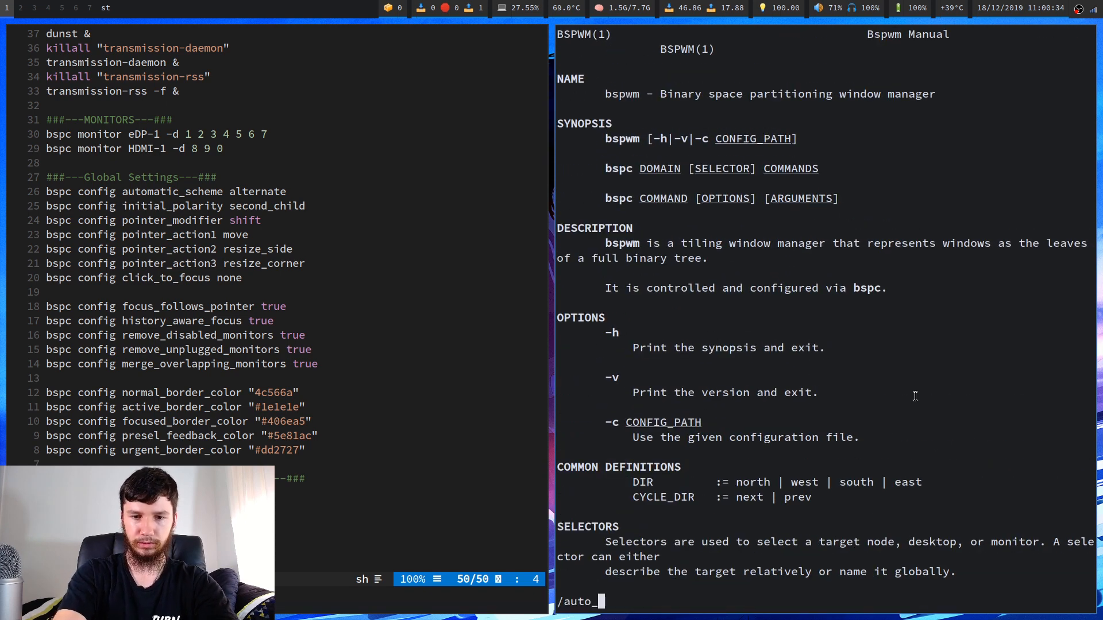
{"action": "type", "text": "utomatic_s"}
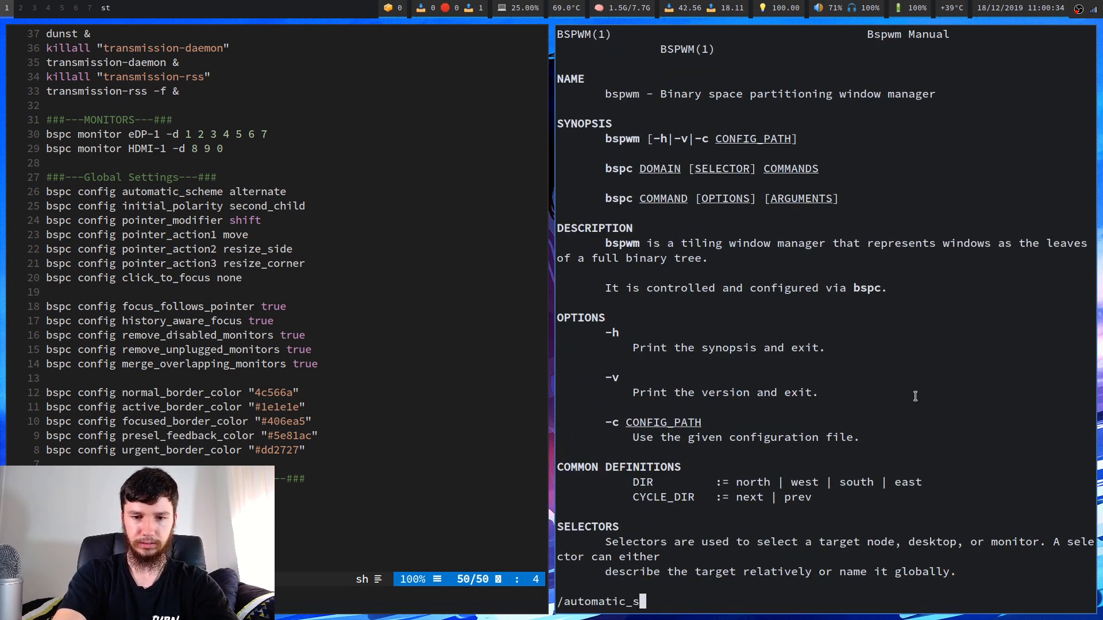
{"action": "key", "text": "Return"}
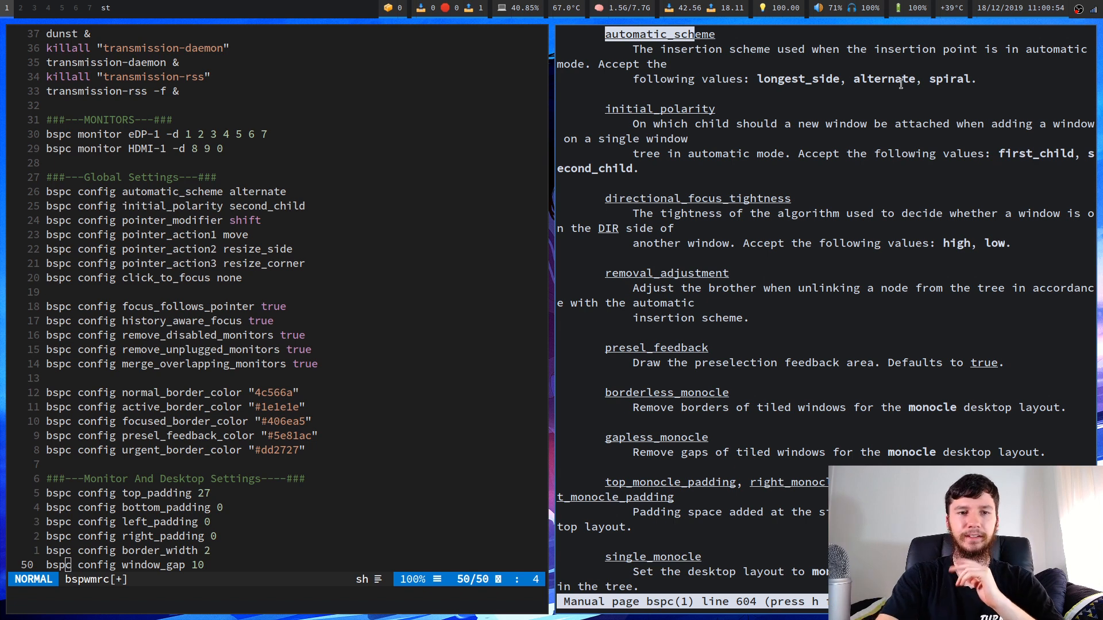
{"action": "mouse_move", "coordinate": [382, 180]}
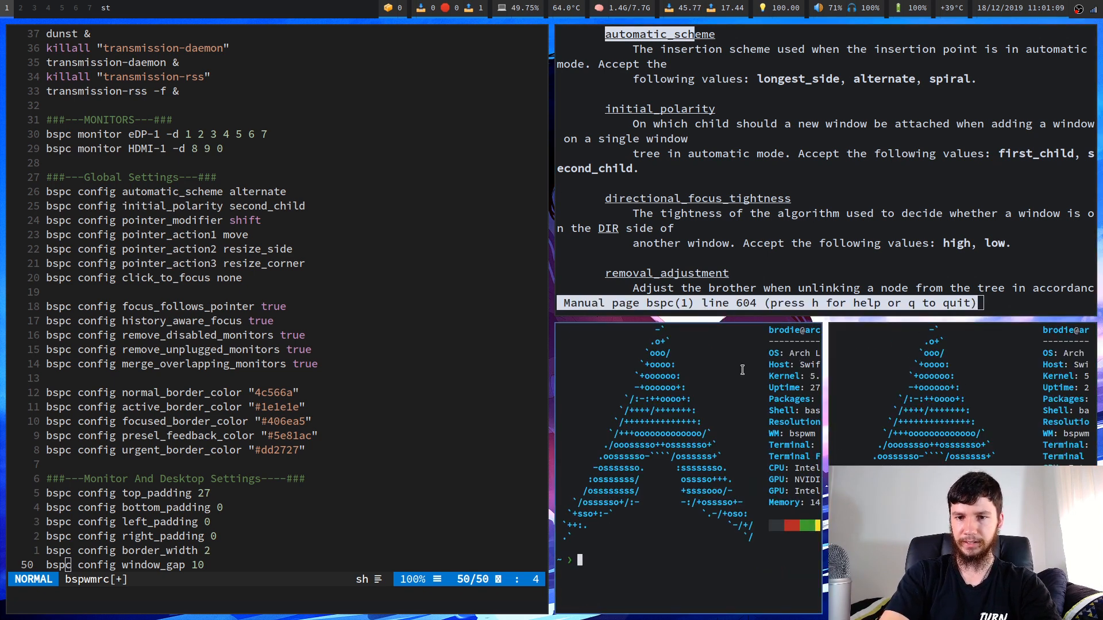
- Close the extra test terminals and reopen the bspc manual with man bspc
{"action": "key", "text": "q"}
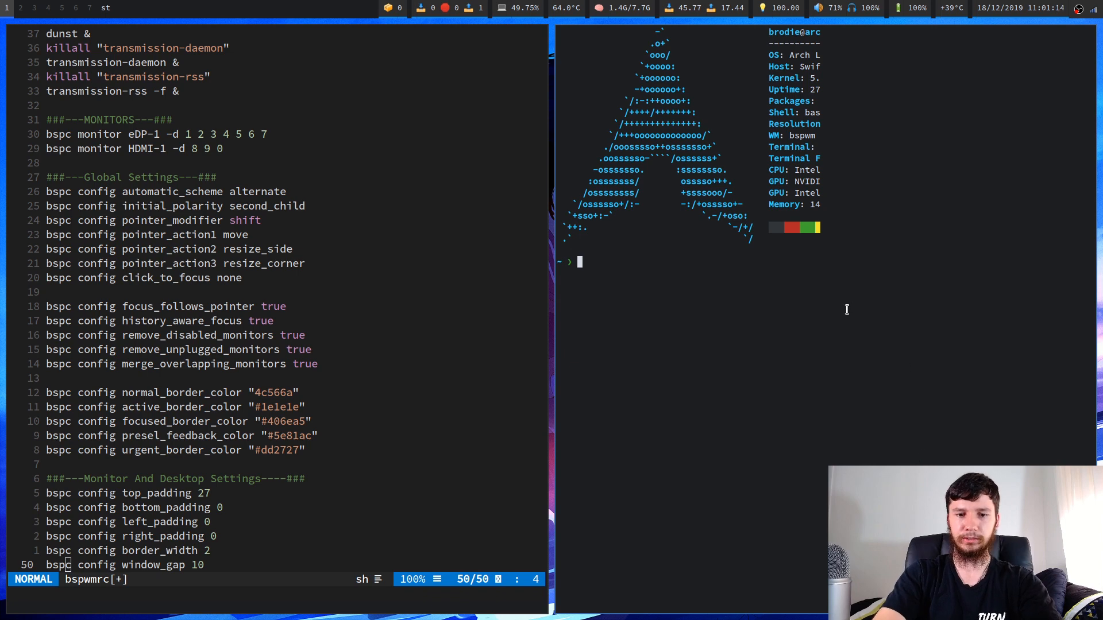
{"action": "type", "text": "man bspc"}
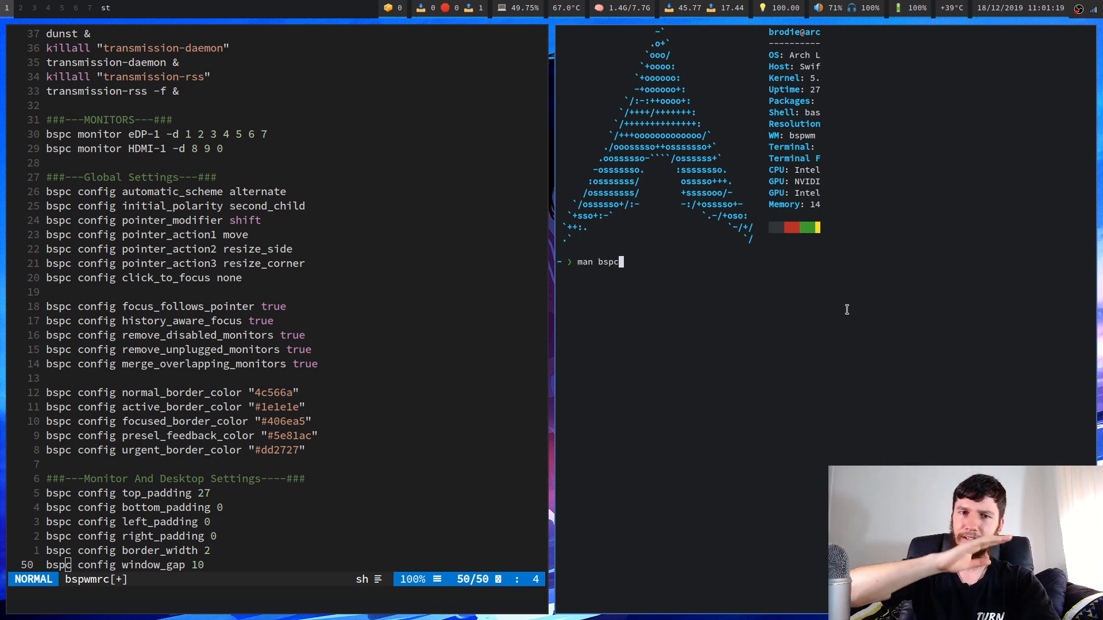
{"action": "key", "text": "Return"}
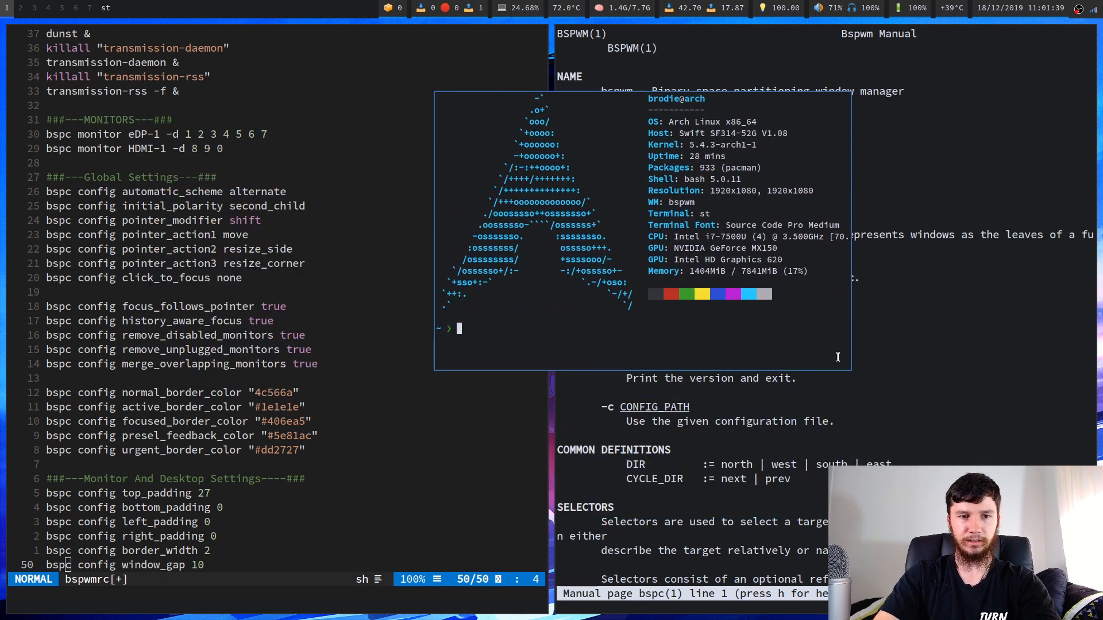
{"action": "mouse_move", "coordinate": [848, 285]}
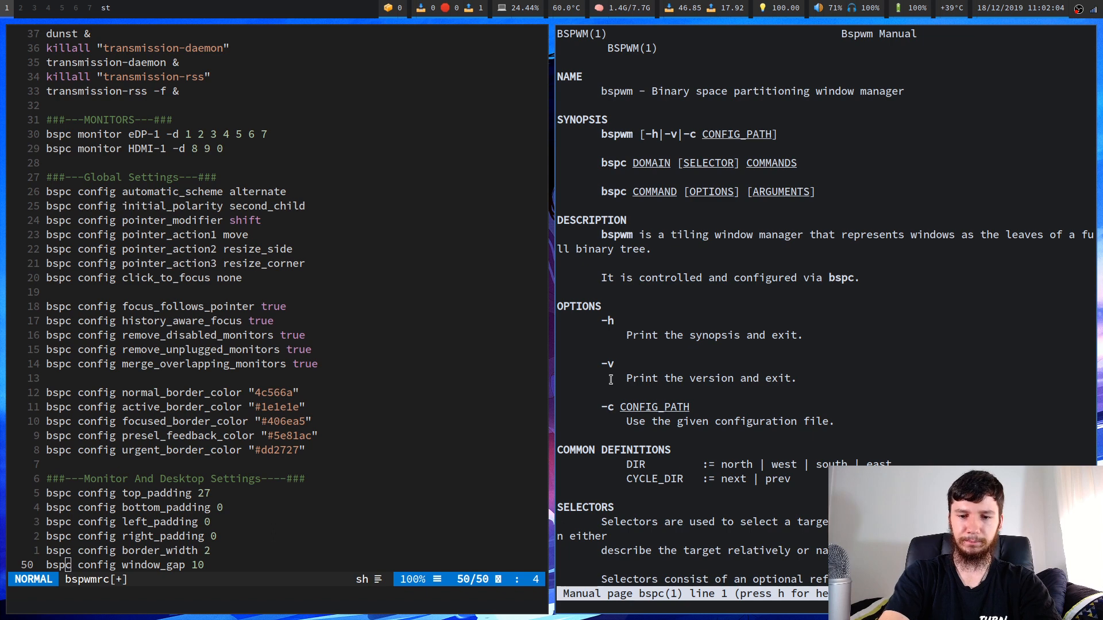
- Search the manual for /pointer_a to reach the pointer_modifier and pointer_action entries
{"action": "type", "text": "/poin"}
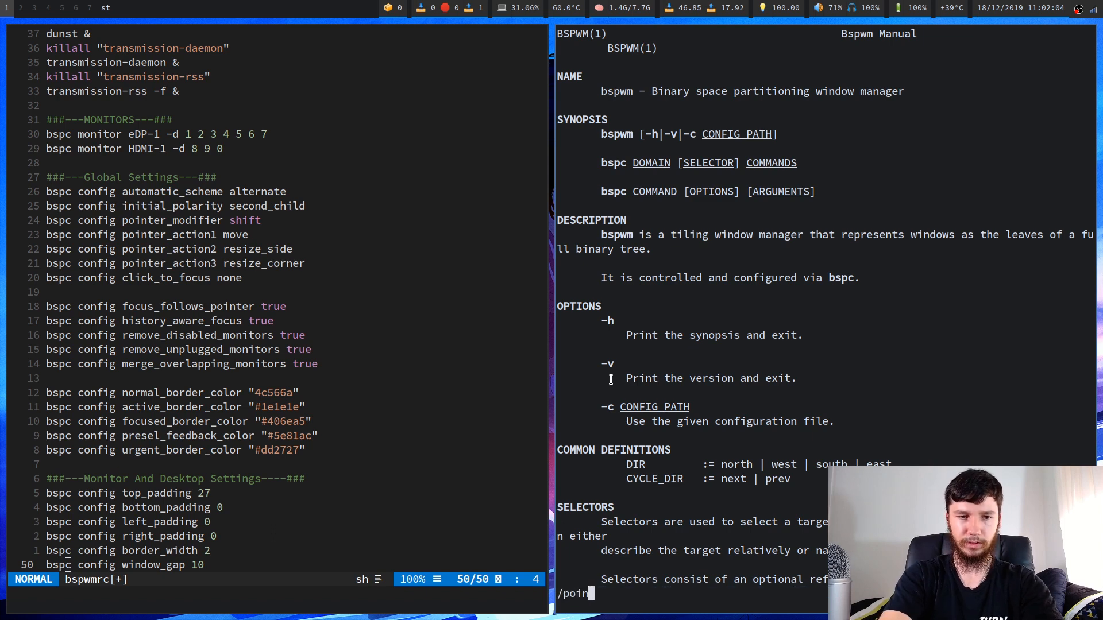
{"action": "type", "text": "ter"}
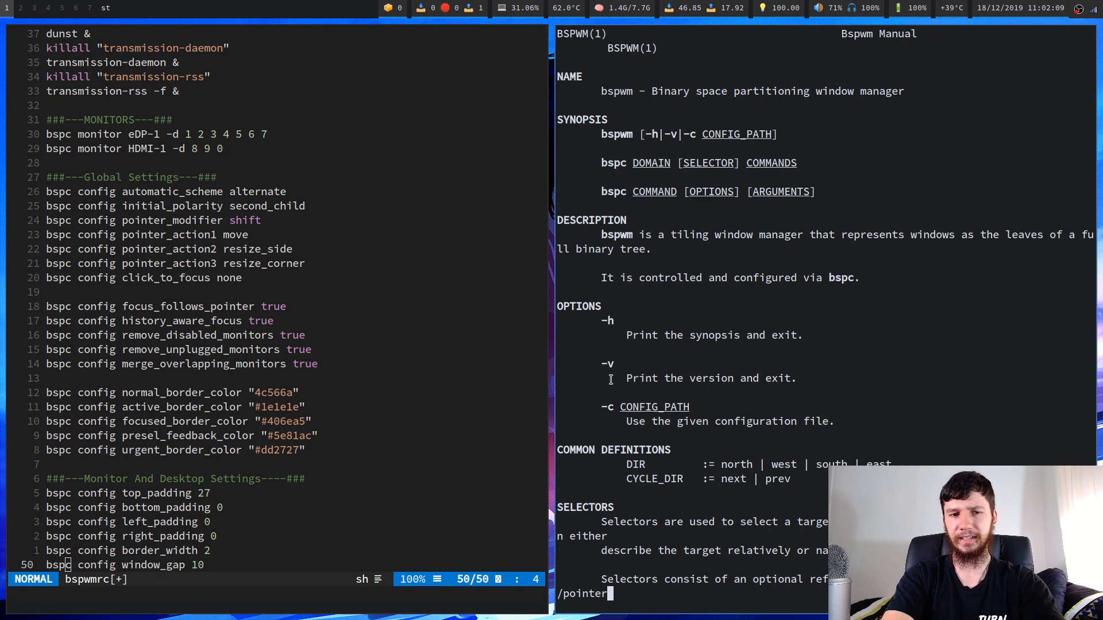
{"action": "type", "text": "_a"}
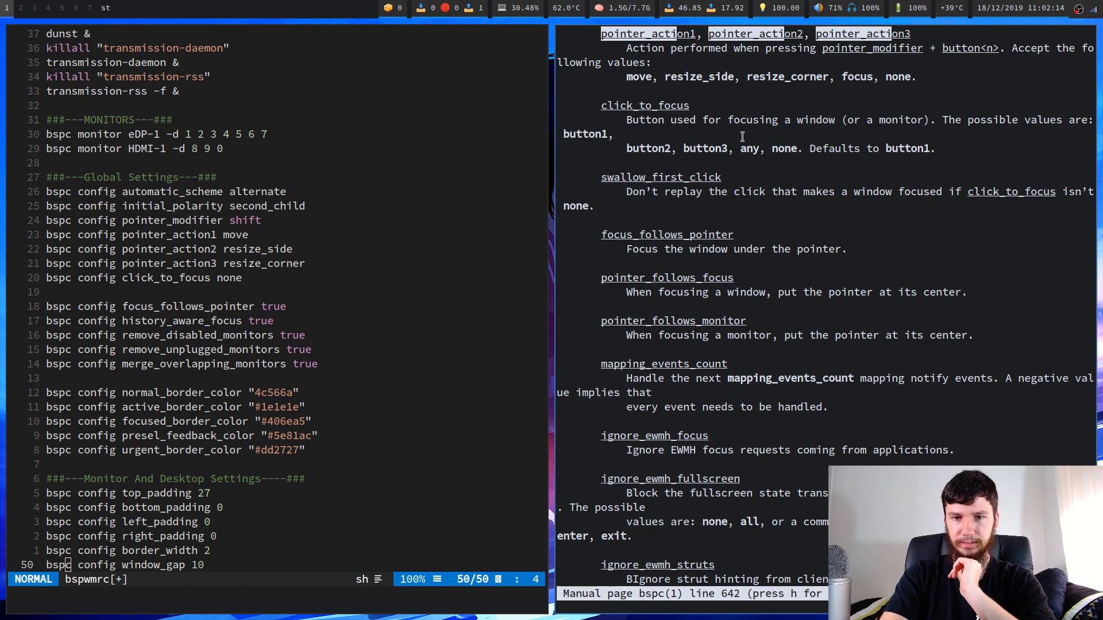
{"action": "scroll", "scroll_direction": "up", "scroll_amount": 3}
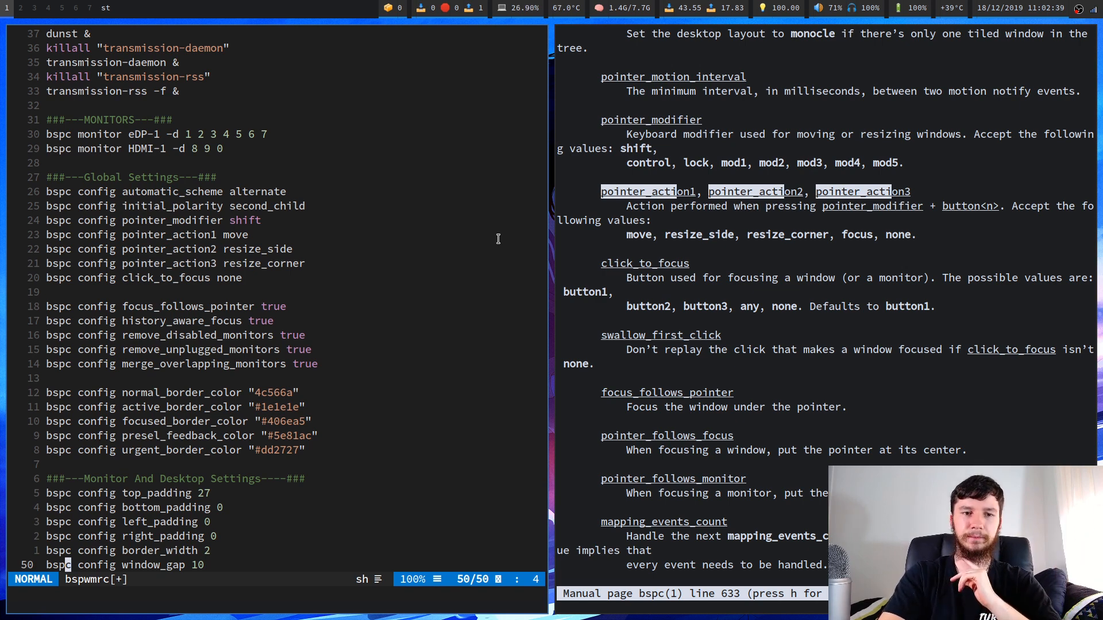
{"action": "mouse_move", "coordinate": [437, 249]}
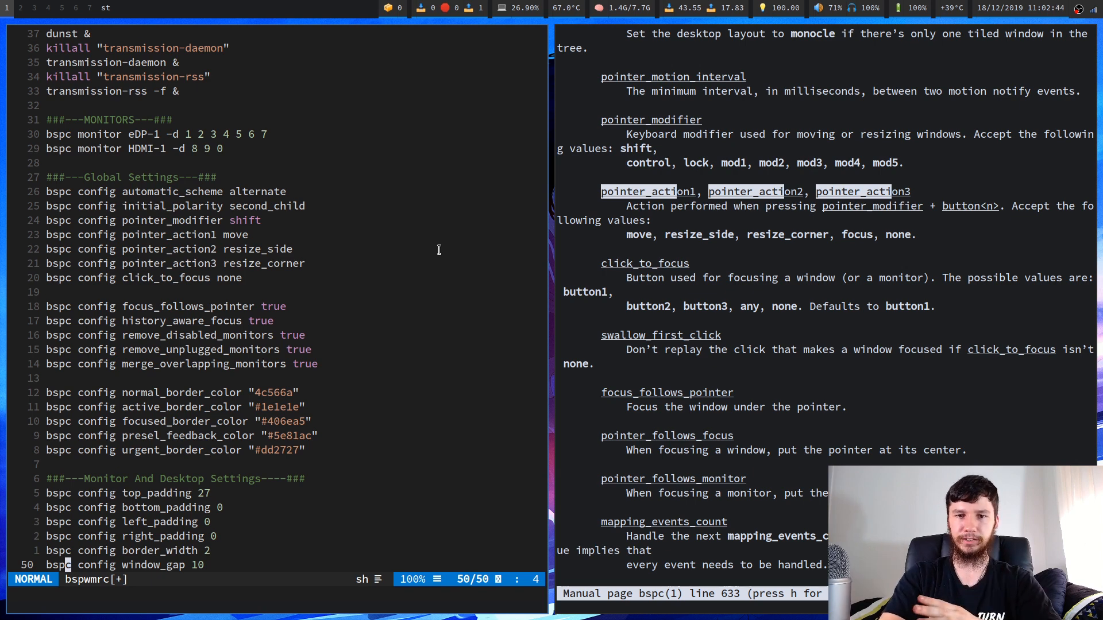
{"action": "mouse_move", "coordinate": [514, 195]}
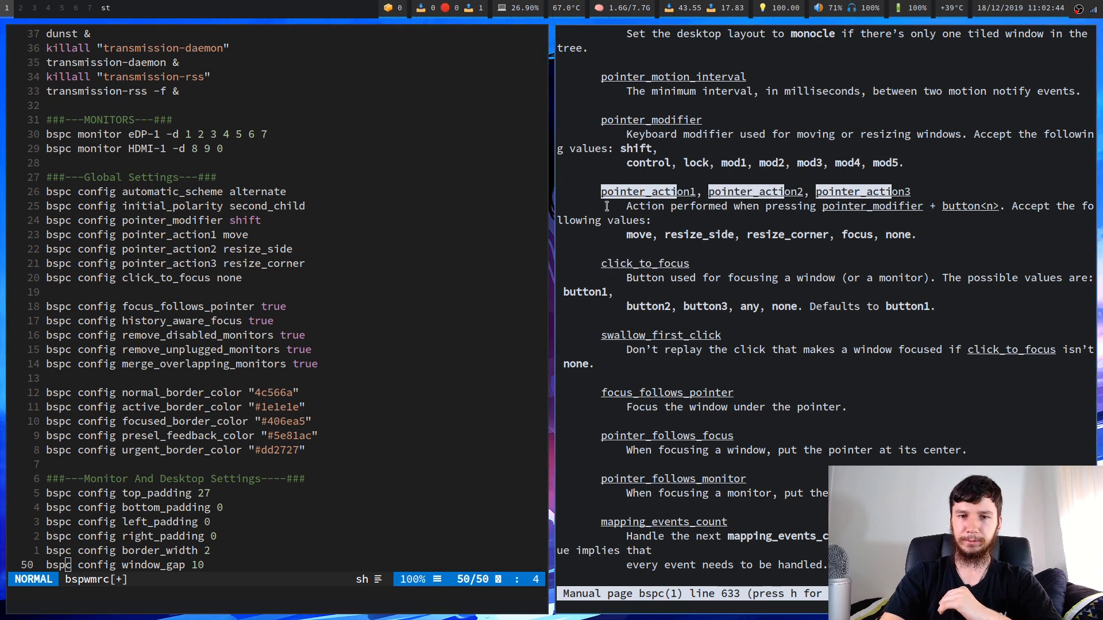
{"action": "mouse_move", "coordinate": [434, 186]}
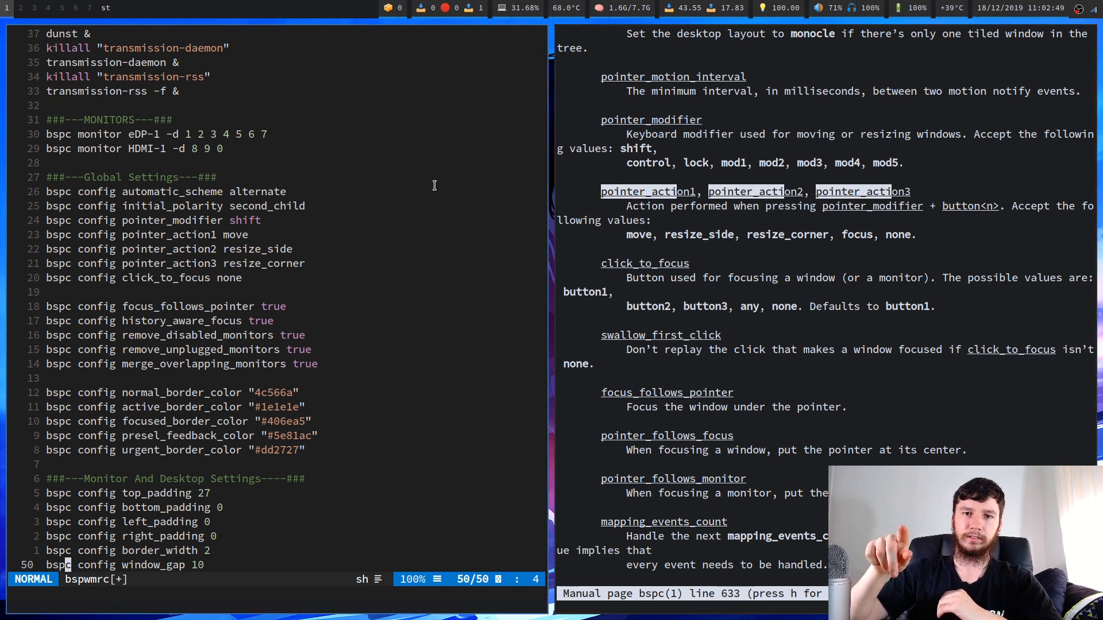
{"action": "mouse_move", "coordinate": [743, 218]}
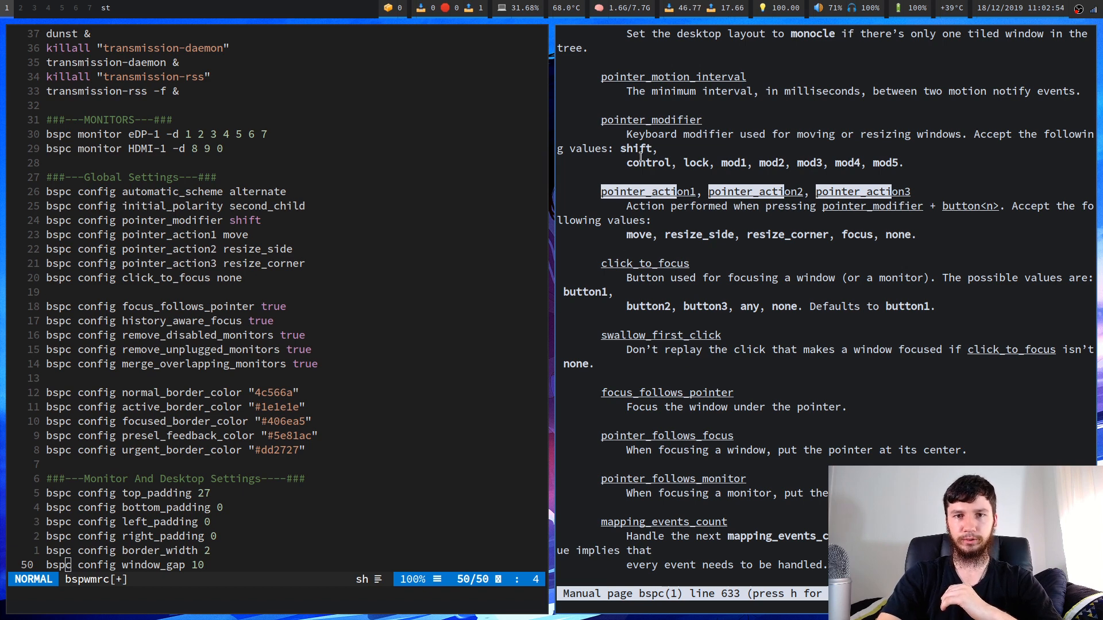
{"action": "mouse_move", "coordinate": [358, 280]}
{"action": "type", "text": "/h"}
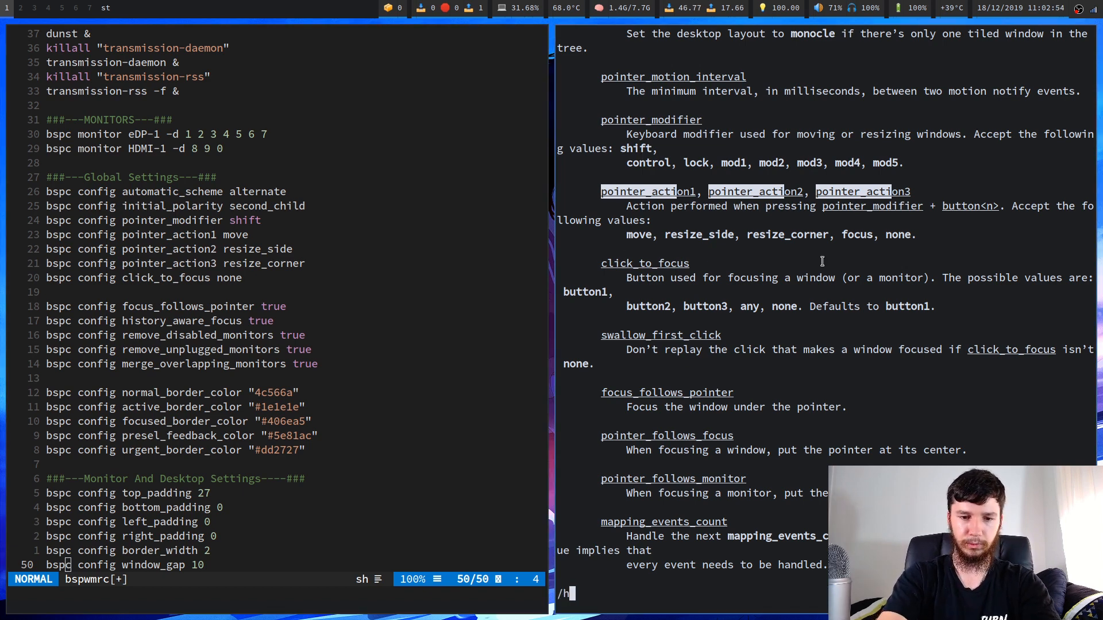
- Search the manual for history_a (not found) and delete the history_aware_focus line from bspwmrc
{"action": "type", "text": "istor"}
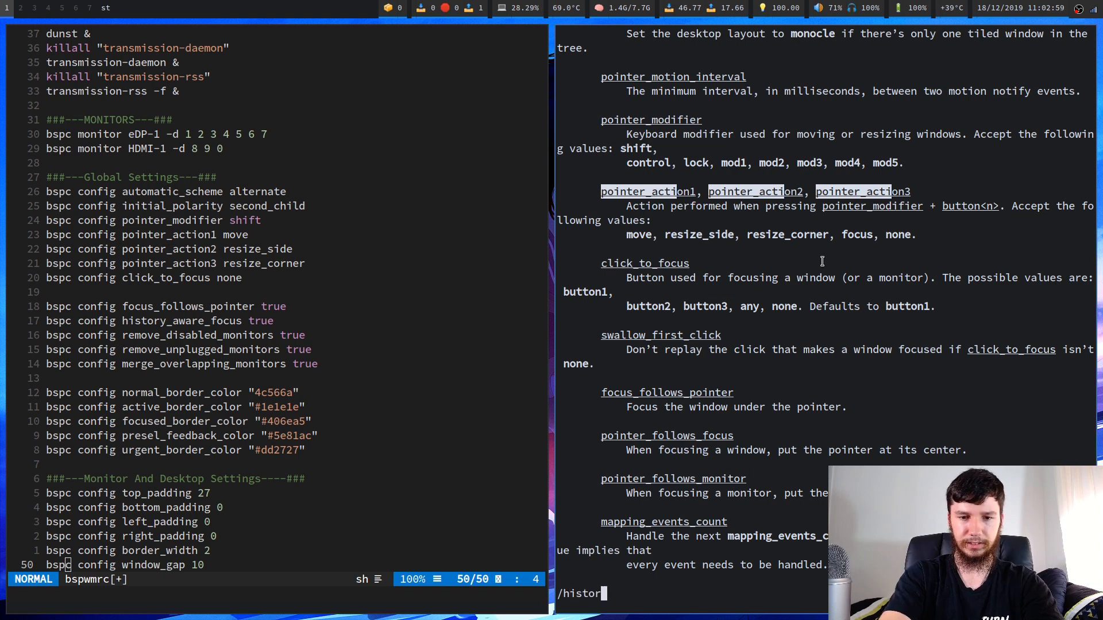
{"action": "type", "text": "y_"}
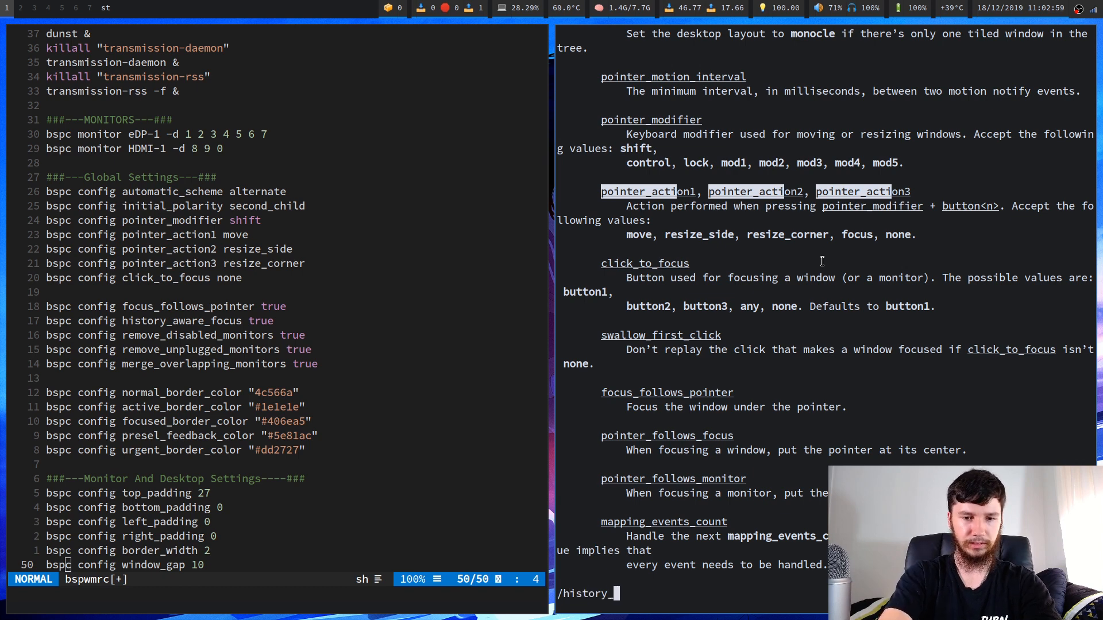
{"action": "type", "text": "?history"}
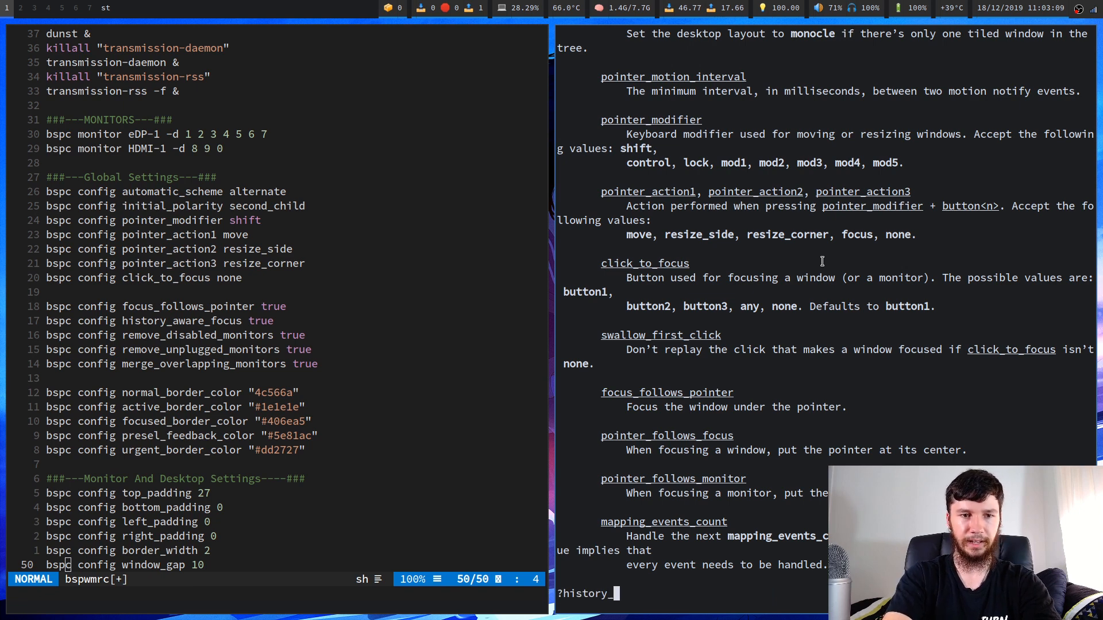
{"action": "type", "text": "a"}
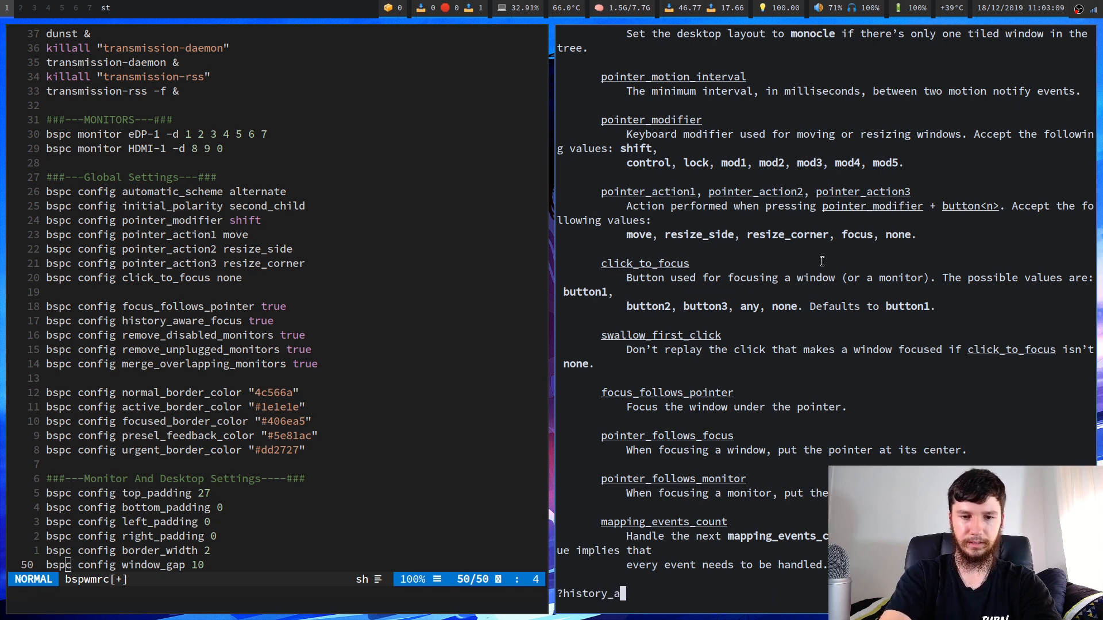
{"action": "key", "text": "Return"}
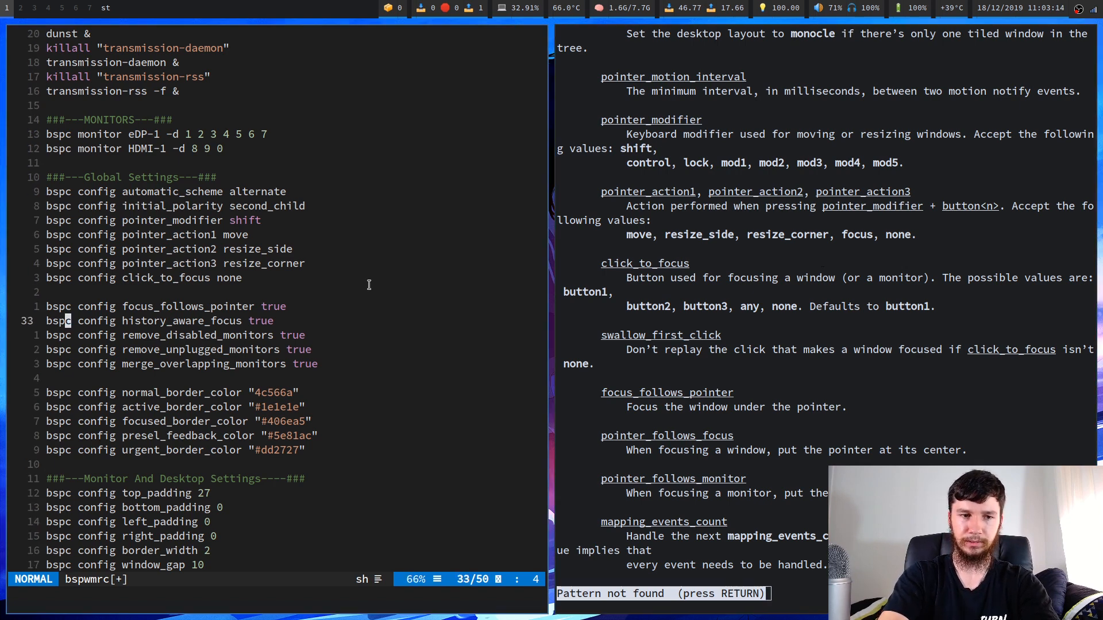
{"action": "key", "text": "dd"}
{"action": "type", "text": "/m"}
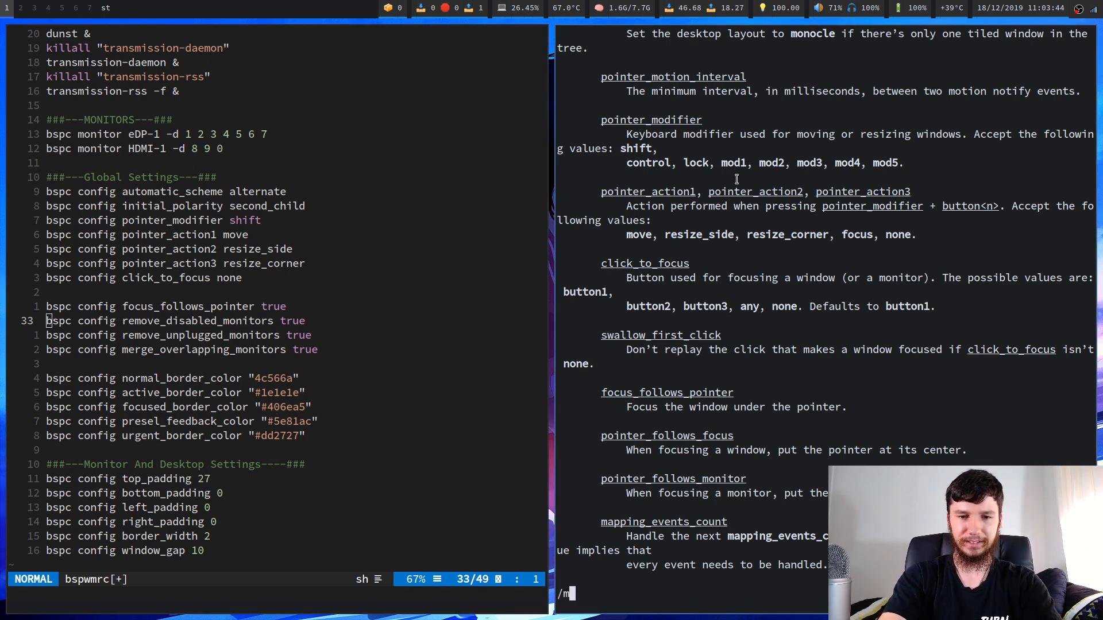
- Search the bspc manual for merge_overlapping_monitors
{"action": "type", "text": "erge_o"}
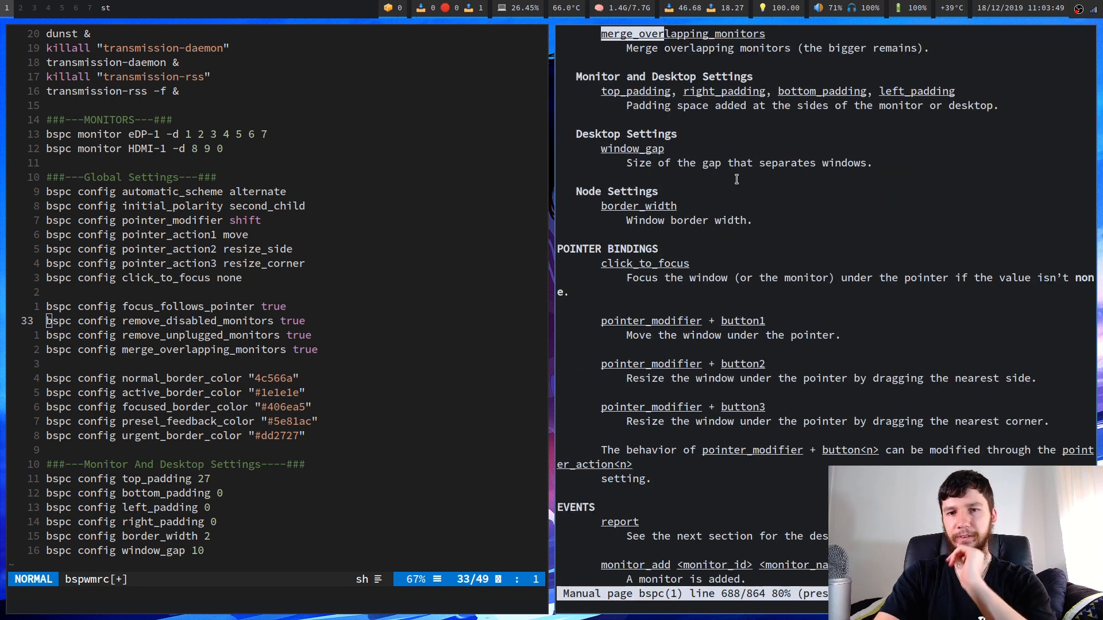
{"action": "mouse_move", "coordinate": [385, 365]}
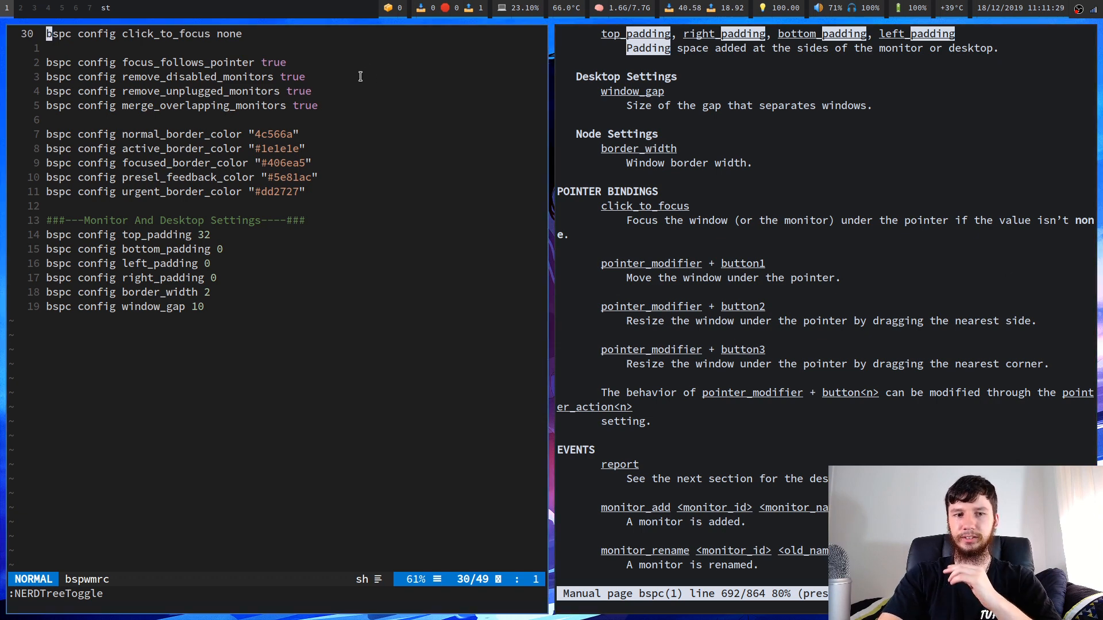
{"action": "mouse_move", "coordinate": [211, 108]}
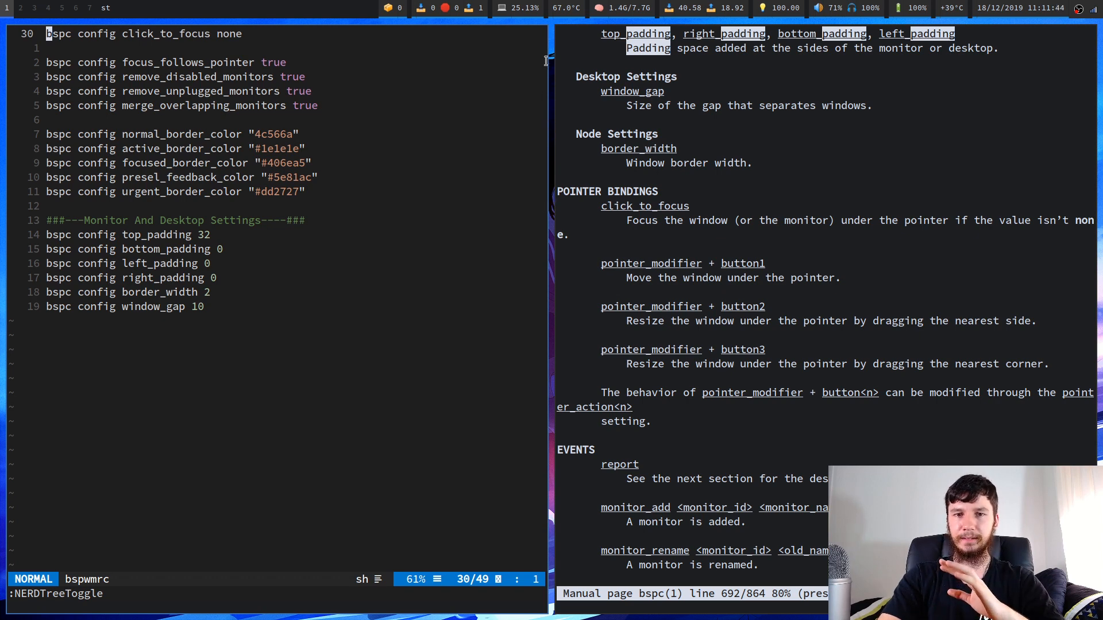
{"action": "mouse_move", "coordinate": [523, 296]}
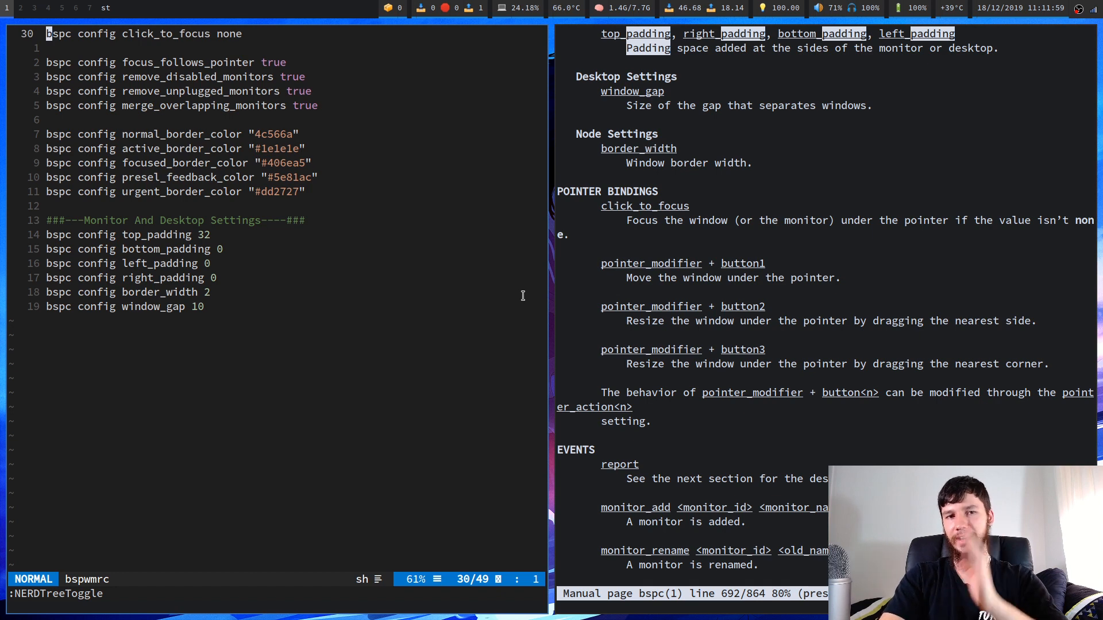
{"action": "scroll", "scroll_direction": "up", "scroll_amount": 3}
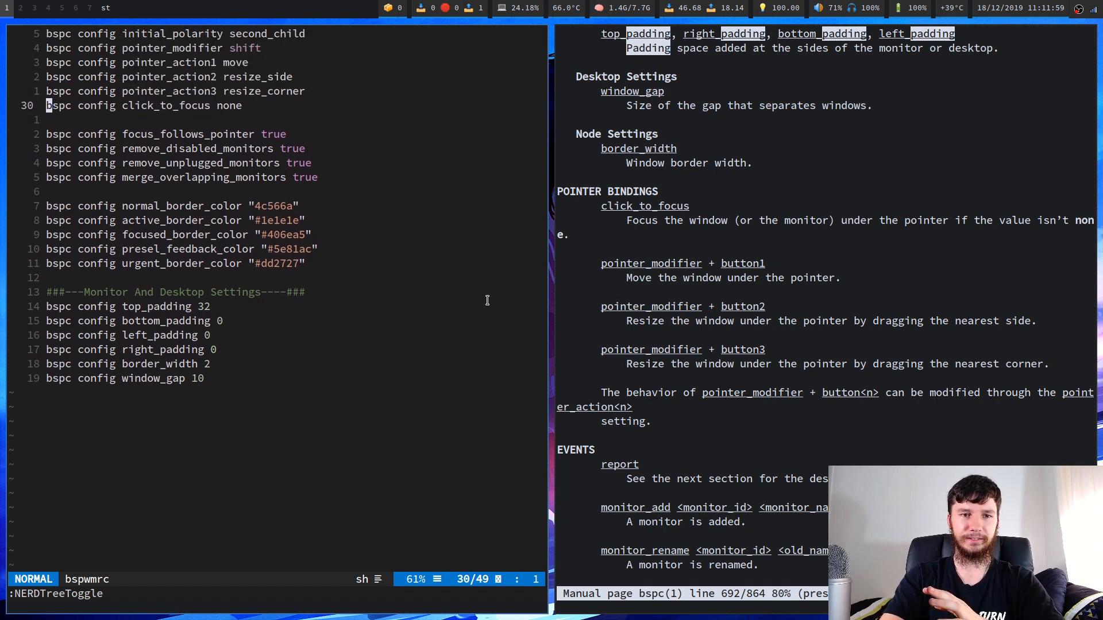
{"action": "scroll", "scroll_direction": "up", "scroll_amount": 3}
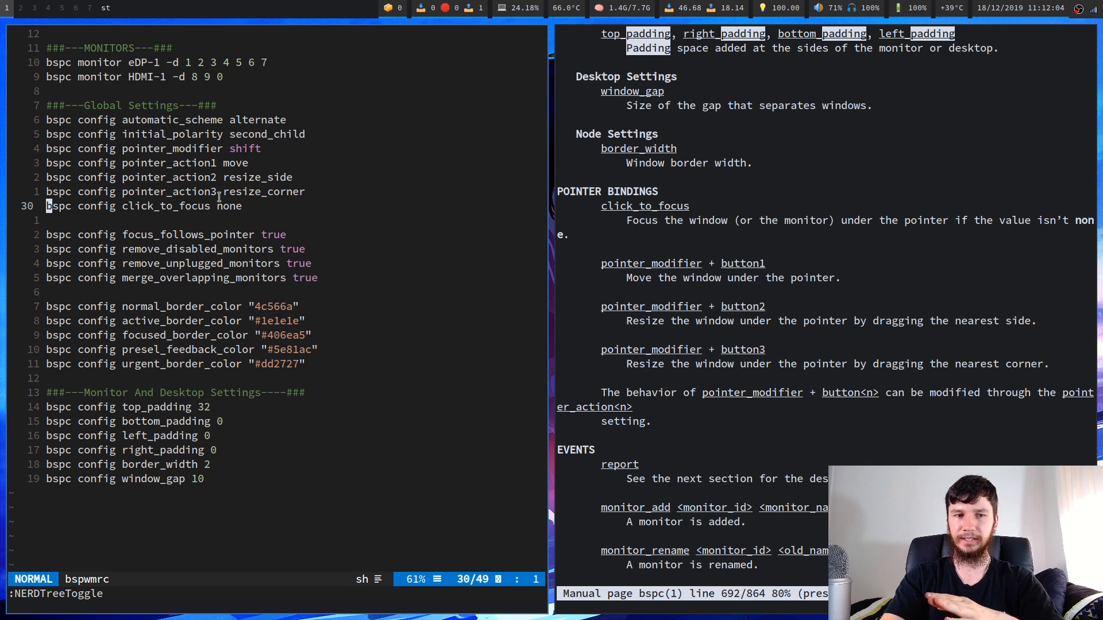
{"action": "mouse_move", "coordinate": [380, 212]}
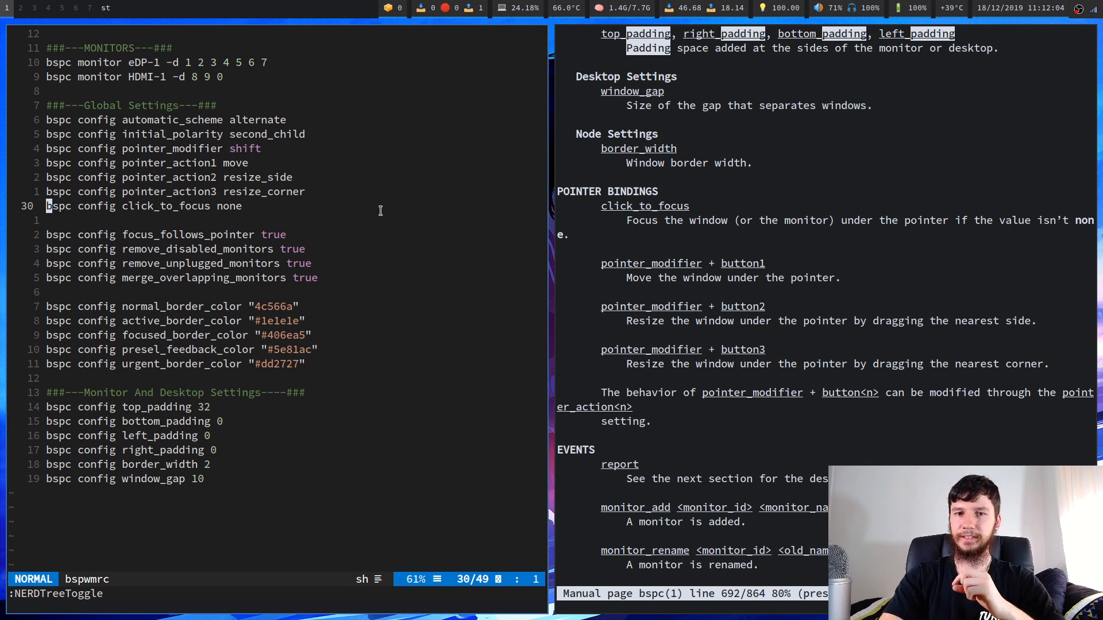
{"action": "mouse_move", "coordinate": [770, 240]}
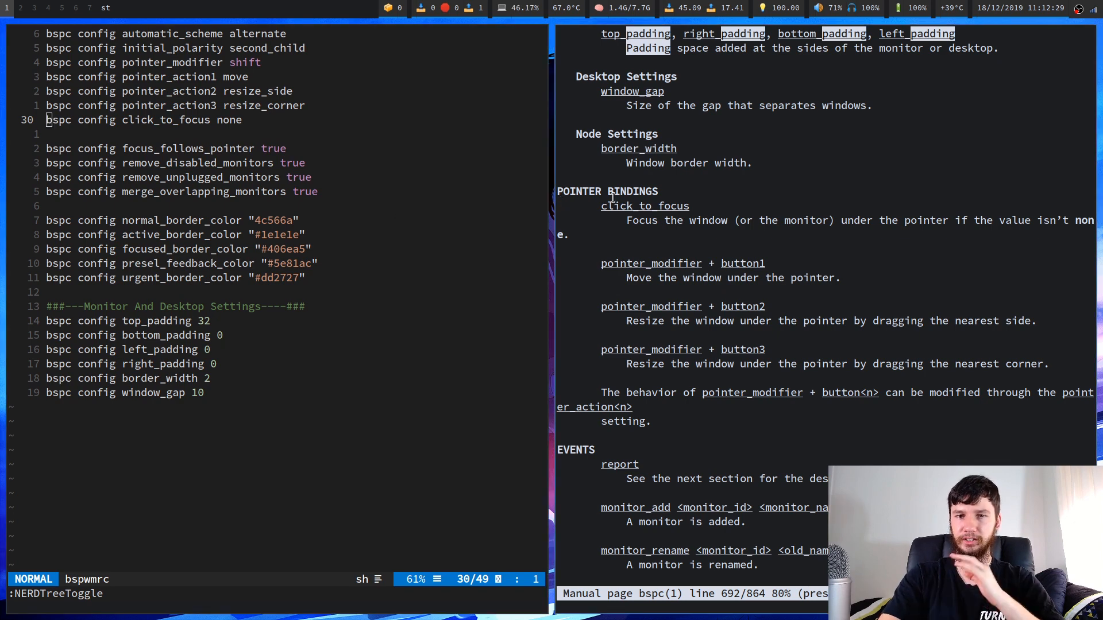
{"action": "scroll", "scroll_direction": "up", "scroll_amount": 3}
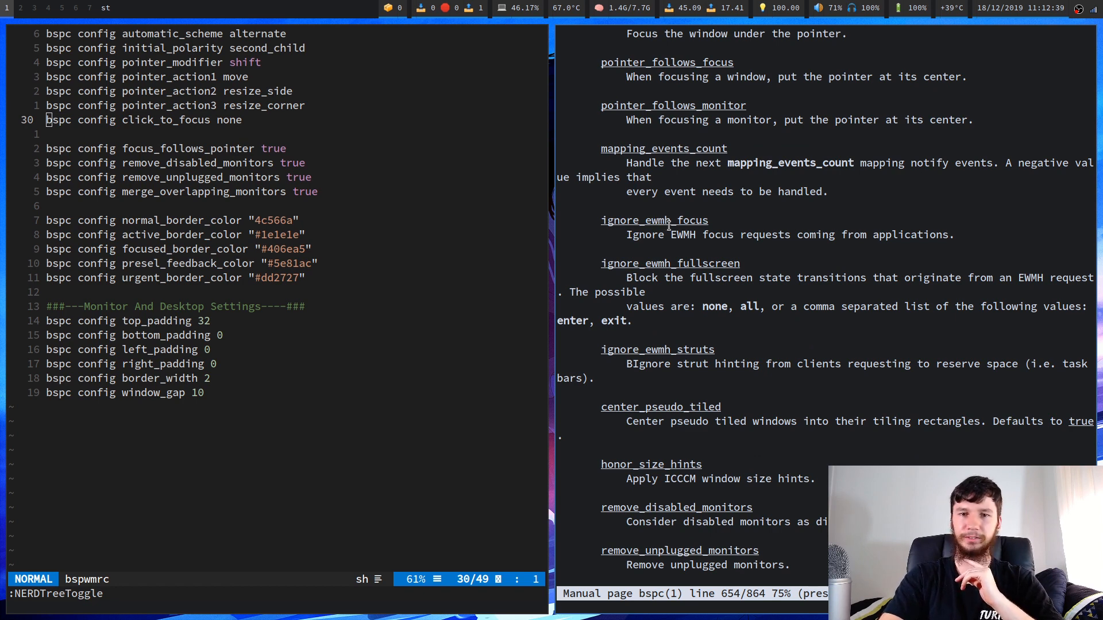
{"action": "scroll", "scroll_direction": "up", "scroll_amount": 3}
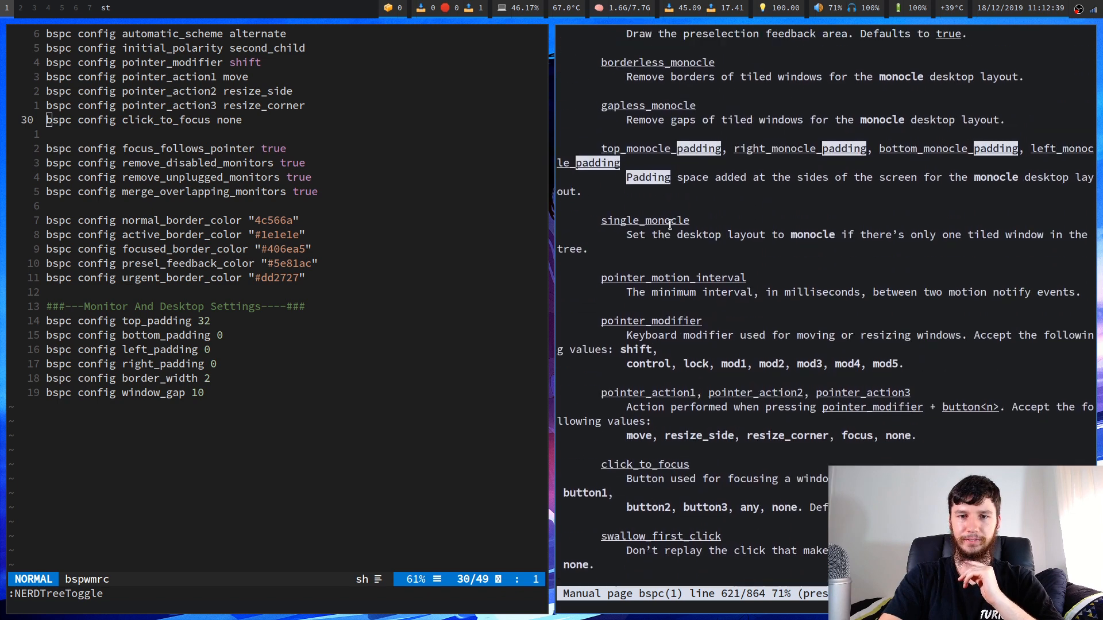
{"action": "scroll", "scroll_direction": "up", "scroll_amount": 3}
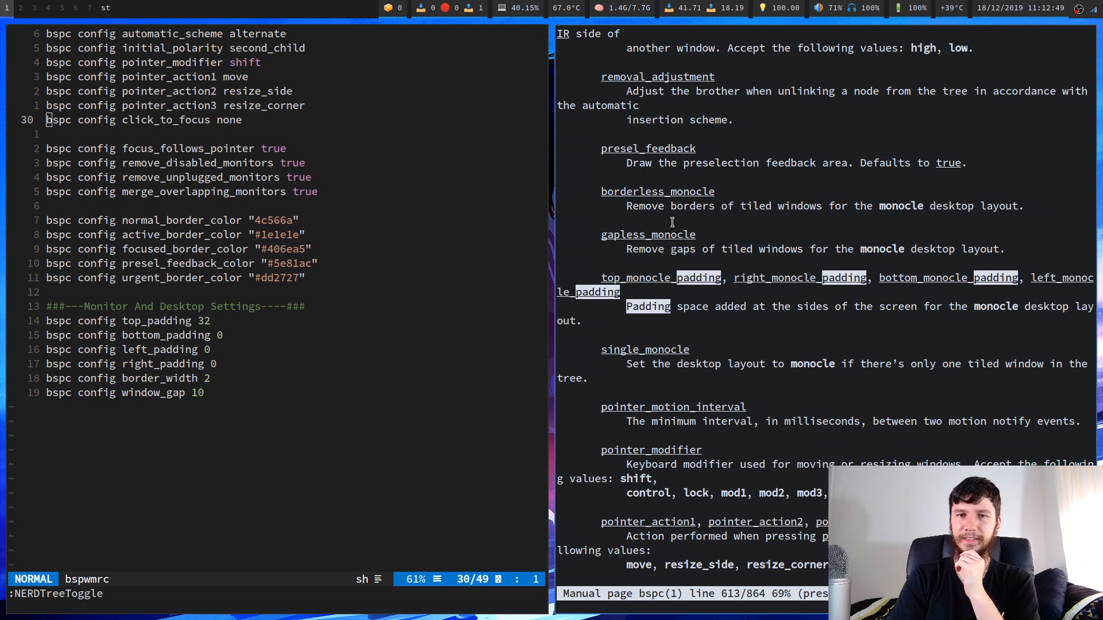
{"action": "scroll", "scroll_direction": "up", "scroll_amount": 3}
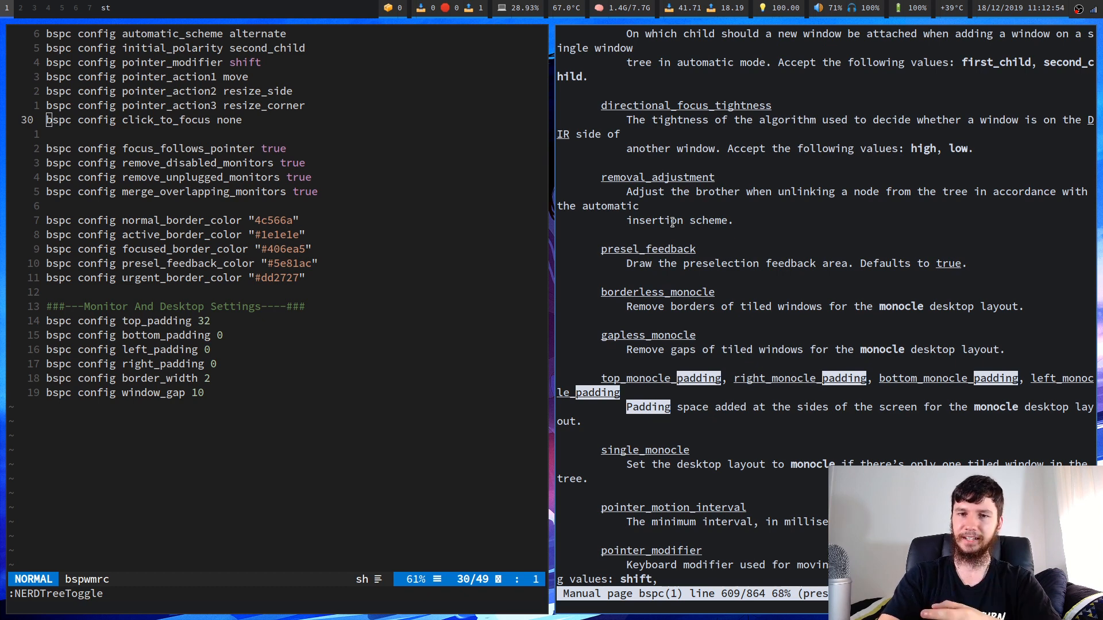
{"action": "scroll", "scroll_direction": "up", "scroll_amount": 3}
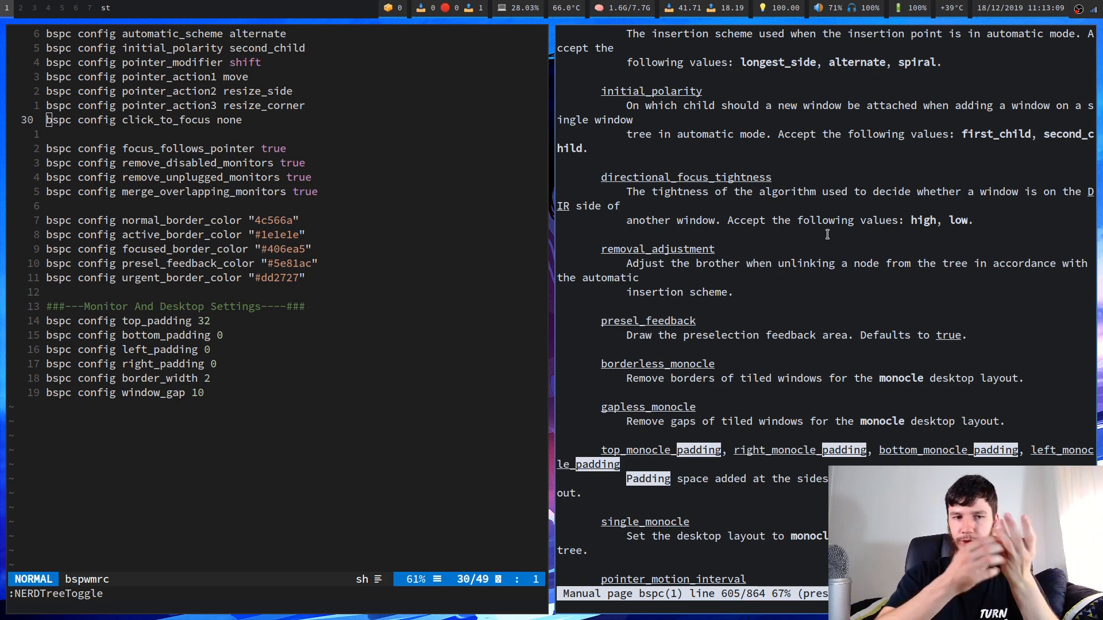
{"action": "scroll", "scroll_direction": "down", "scroll_amount": 3}
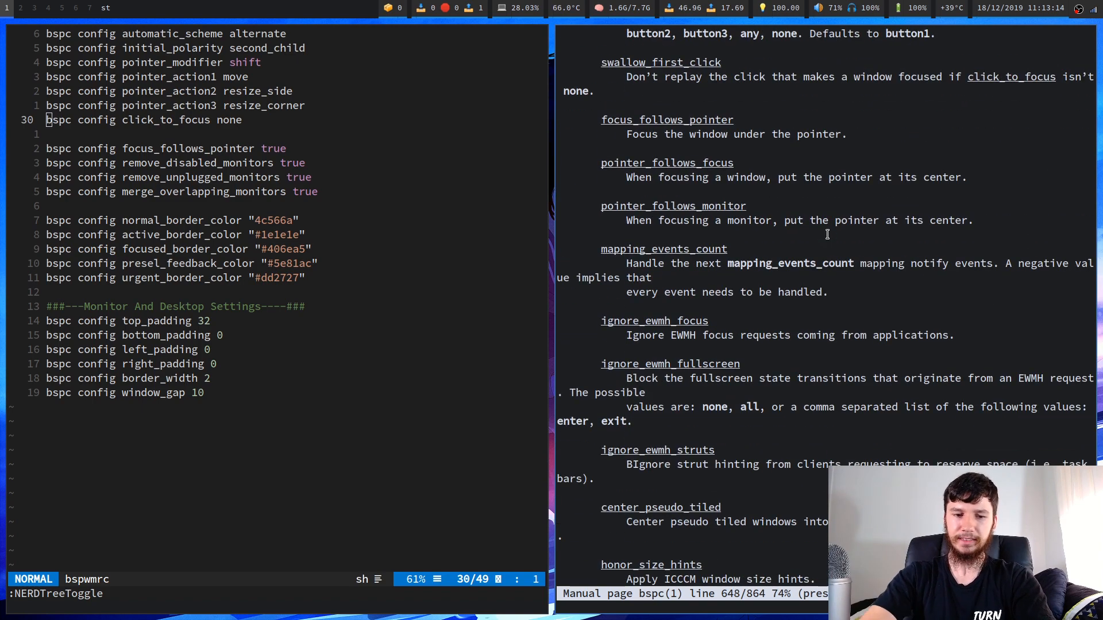